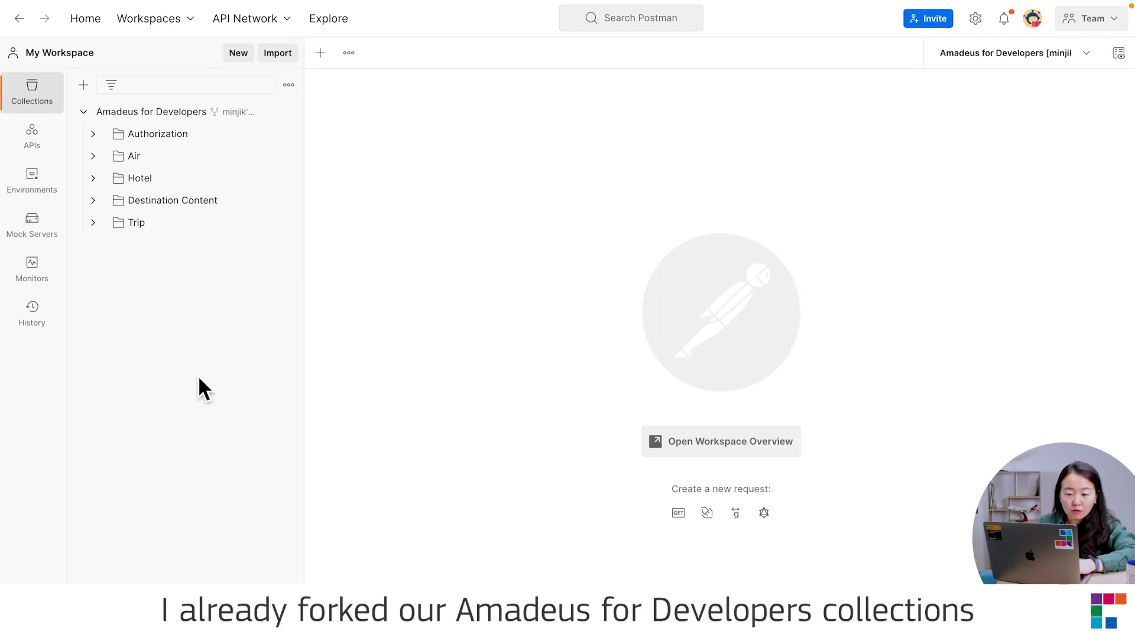
pyautogui.moveTo(217, 303)
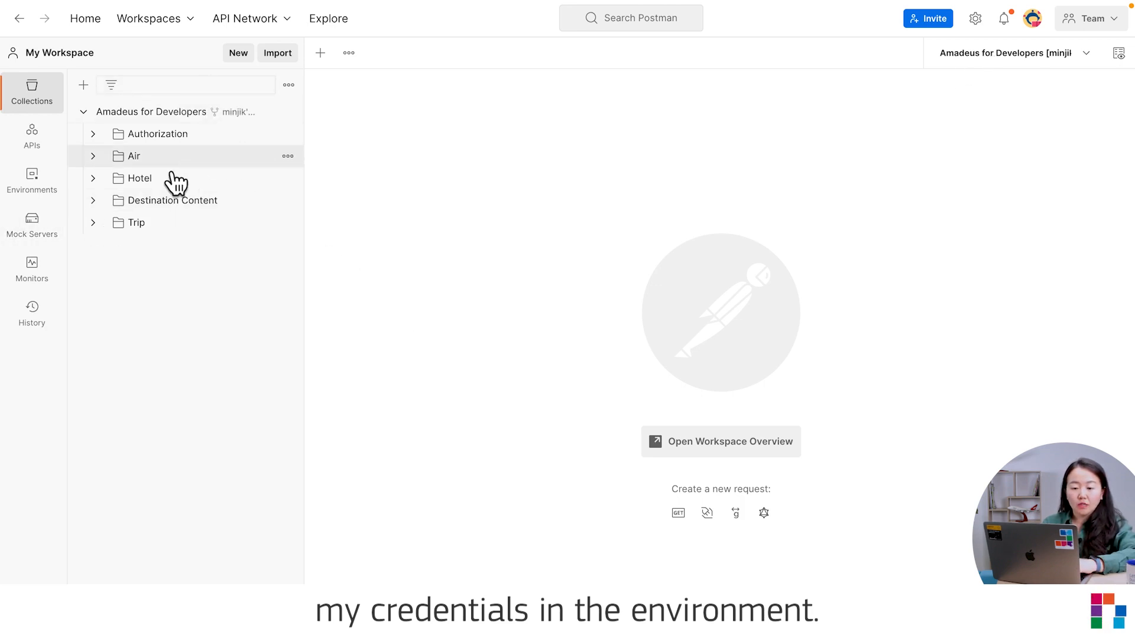
pyautogui.moveTo(212, 328)
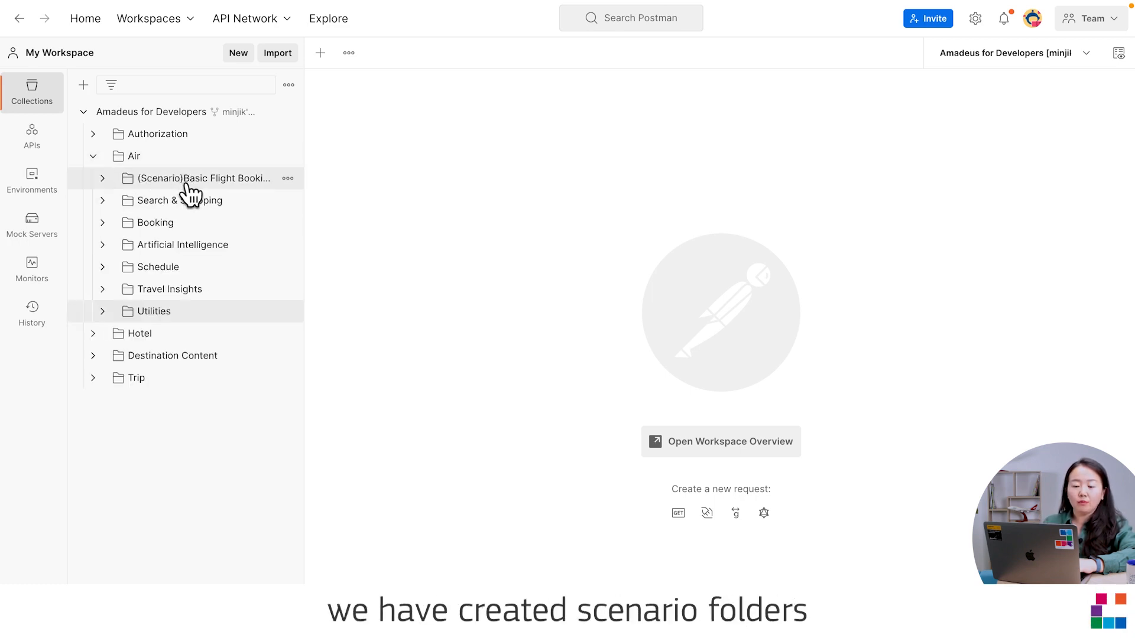
# Expand the (Scenario)Basic Flight Booking flow folder and widen the collections sidebar
pyautogui.click(203, 178)
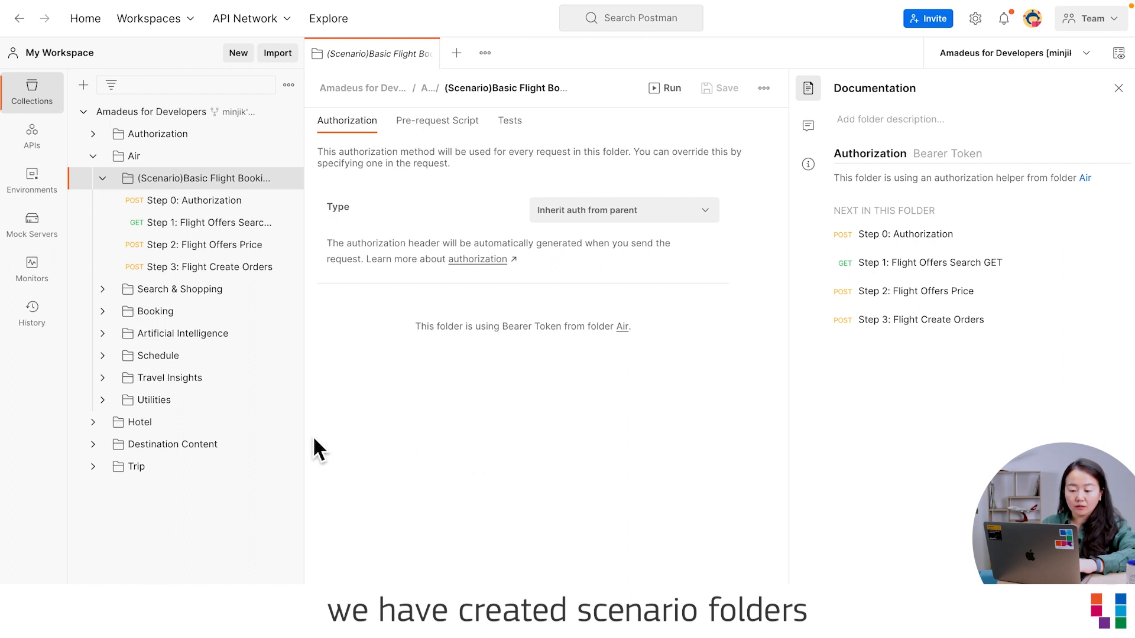
pyautogui.moveTo(294, 444); pyautogui.dragTo(376, 444)
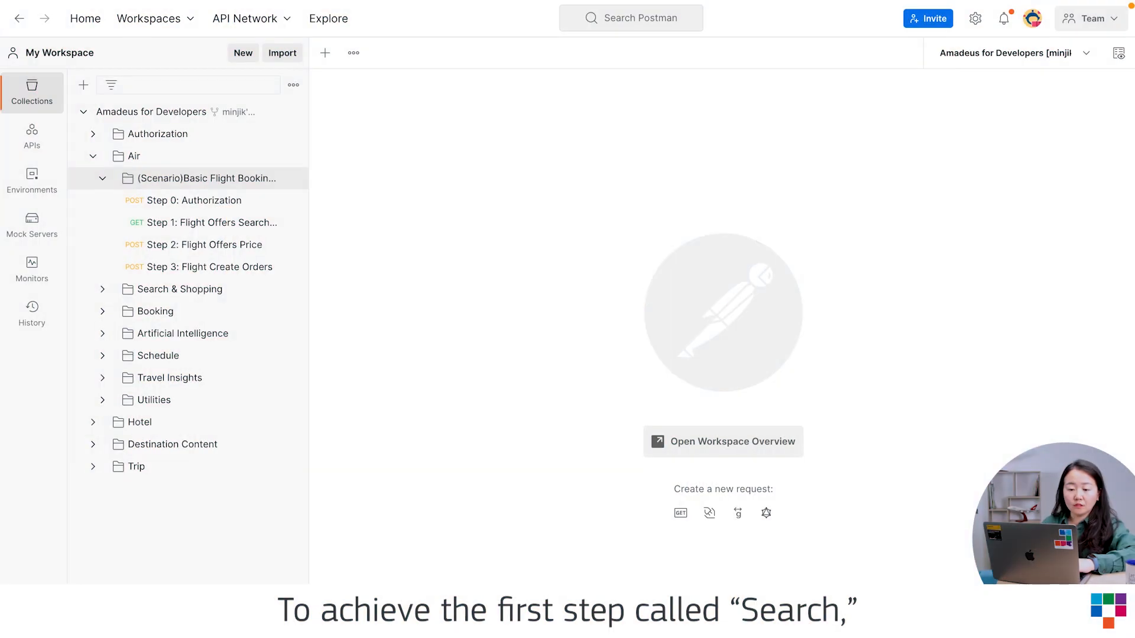
pyautogui.moveTo(364, 310)
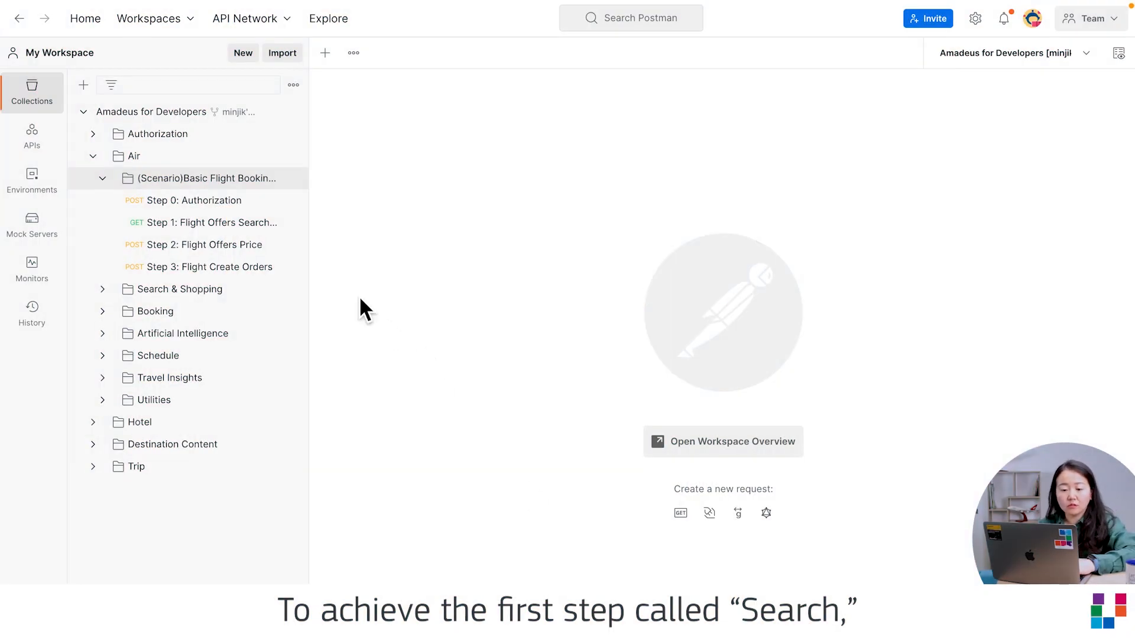
# Show the Step 1: Flight Offers Search GET request with its DEL to LON parameters
pyautogui.click(213, 222)
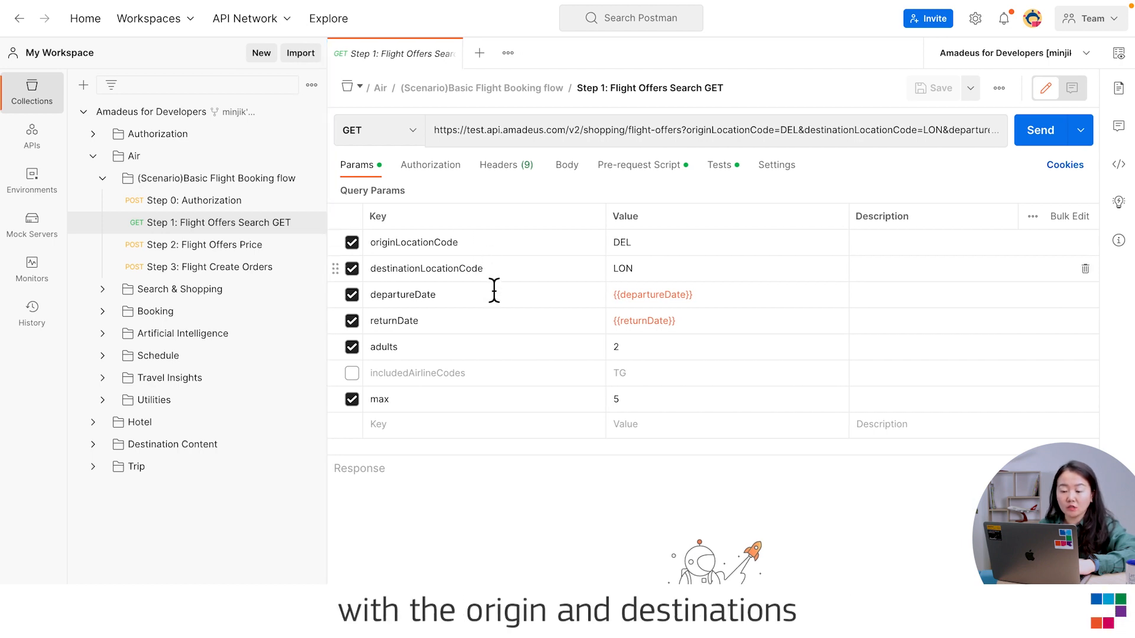
pyautogui.moveTo(440, 560)
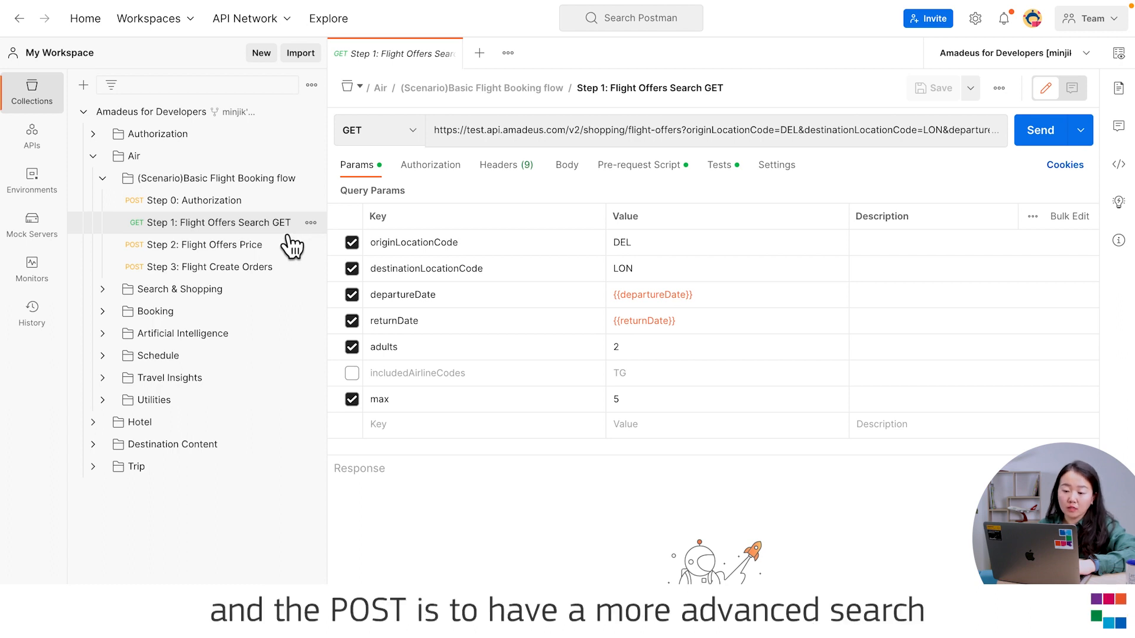
pyautogui.moveTo(282, 239)
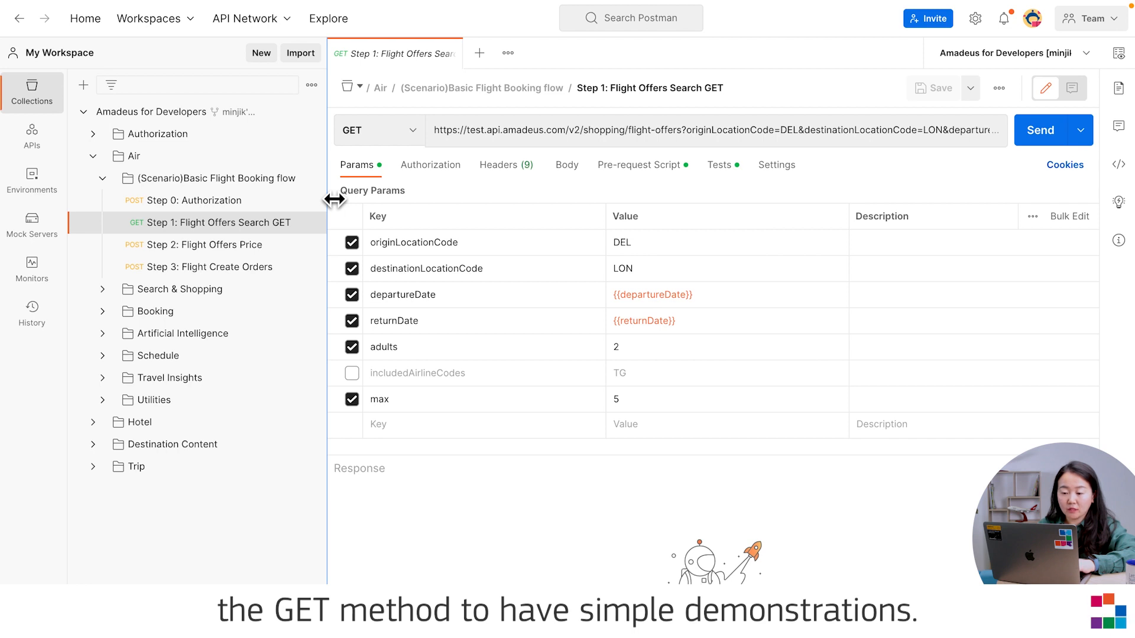
pyautogui.moveTo(412, 231)
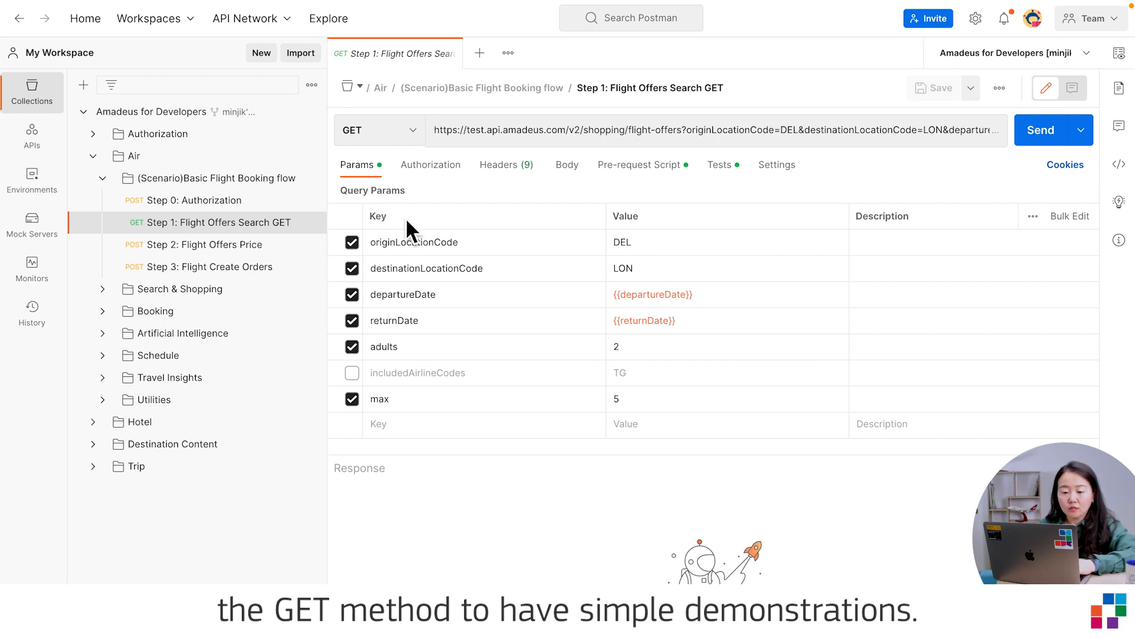
pyautogui.moveTo(612, 300)
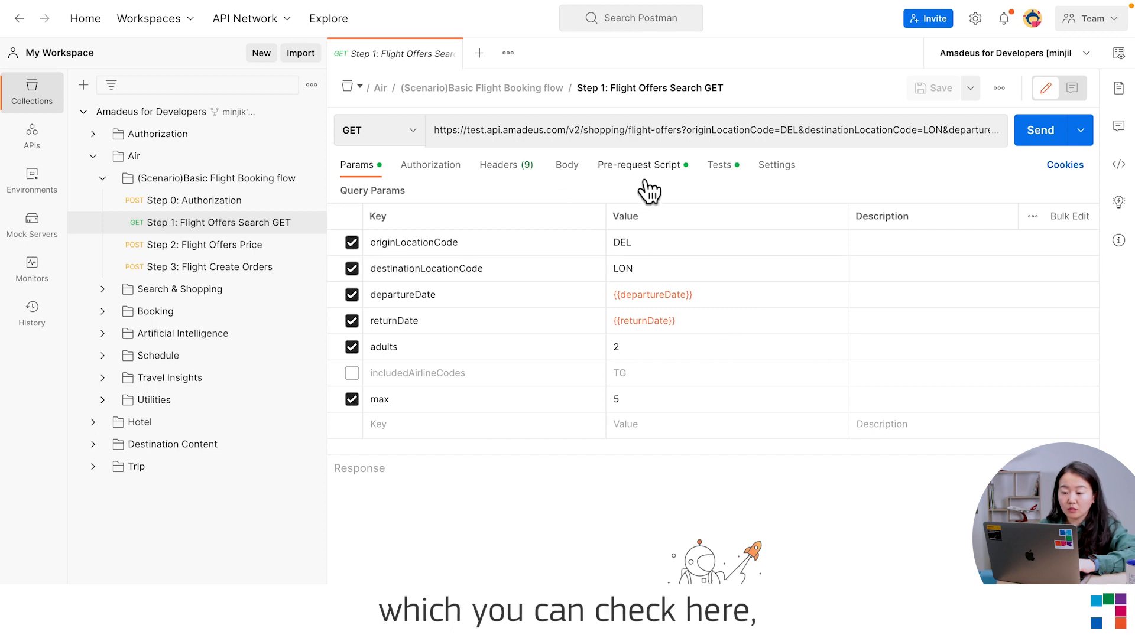
pyautogui.click(639, 164)
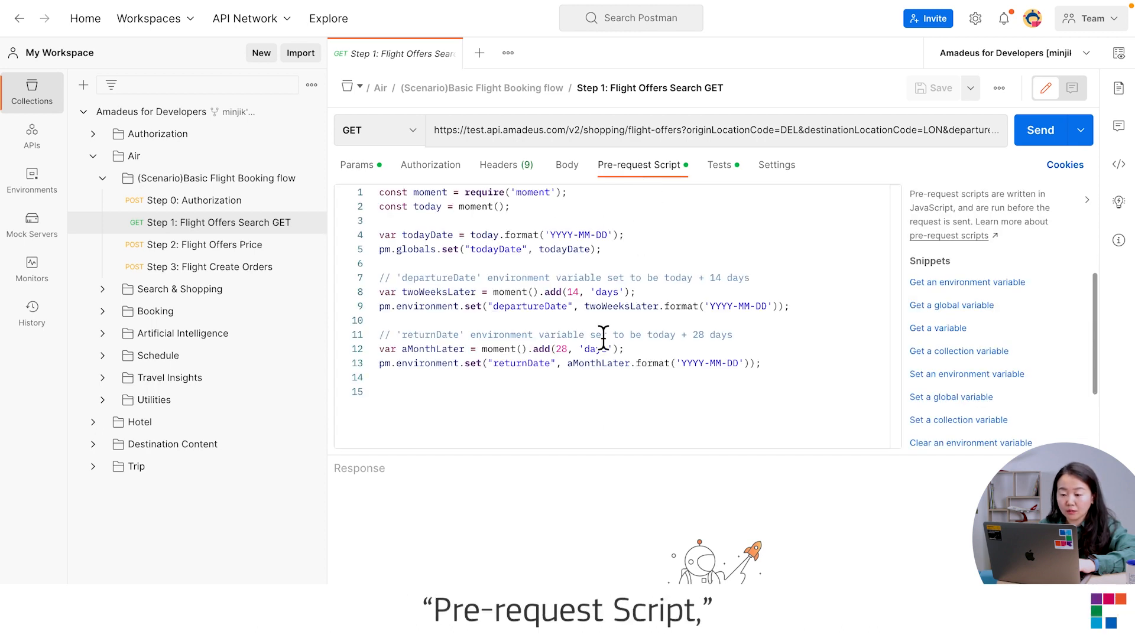
pyautogui.moveTo(392, 180)
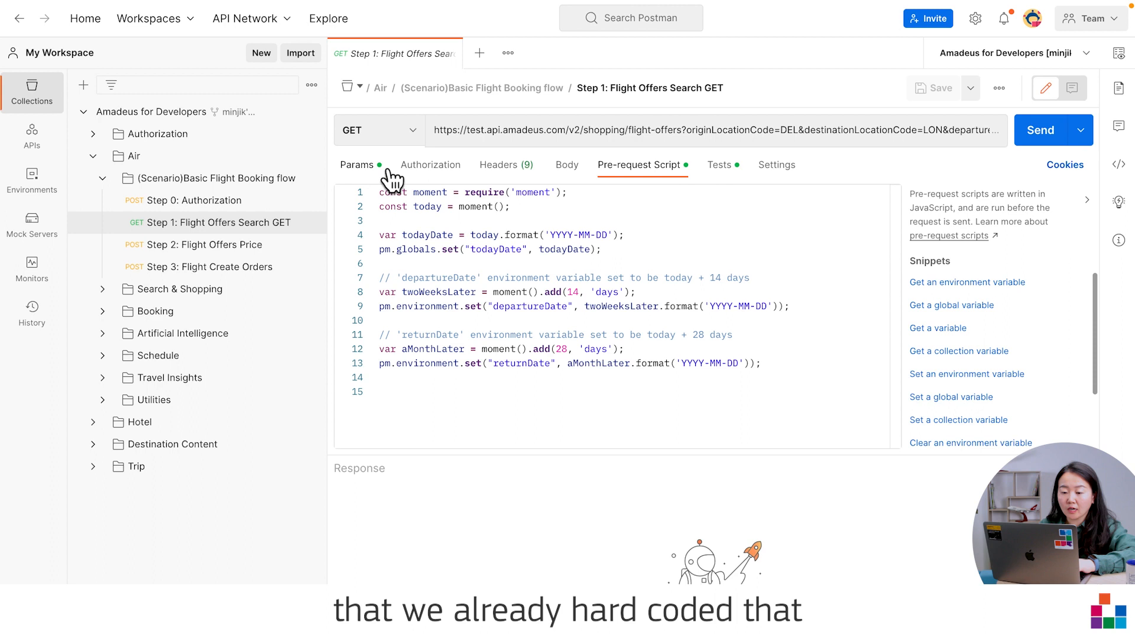
pyautogui.click(356, 165)
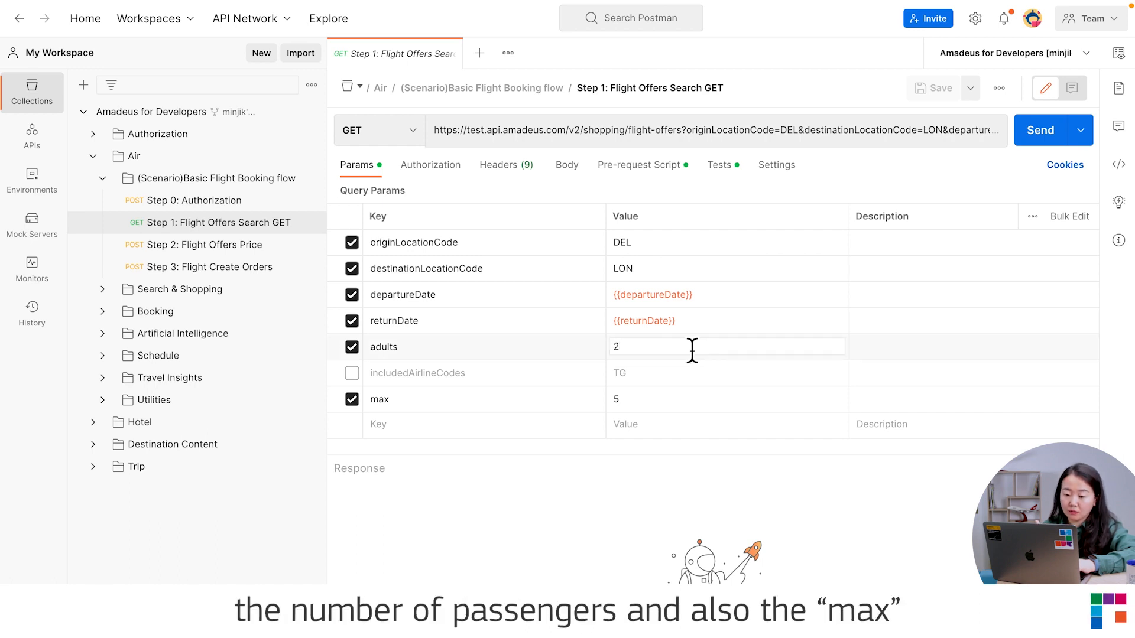
pyautogui.moveTo(698, 403)
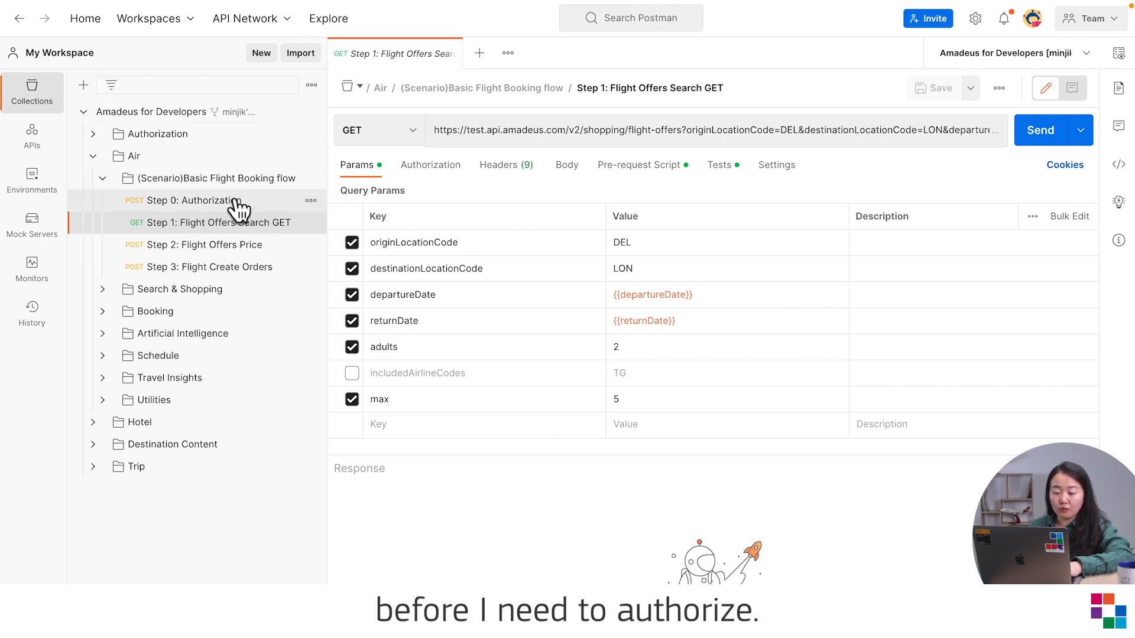
# Send Step 0: Authorization for a 200 OK access token, then return to Step 1
pyautogui.click(194, 201)
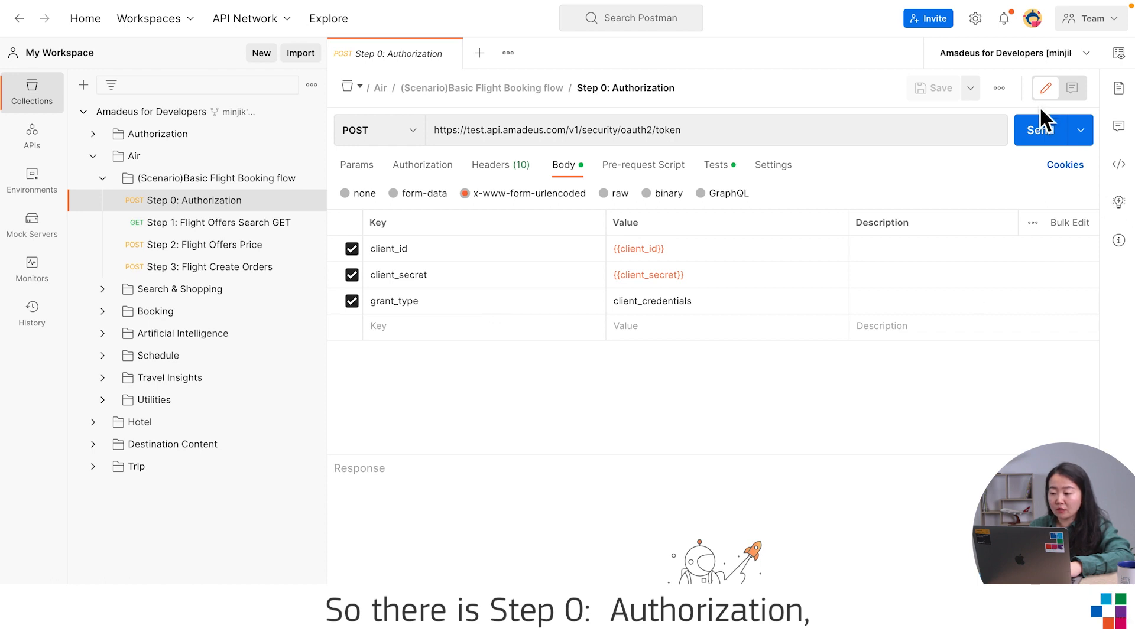
pyautogui.click(1041, 130)
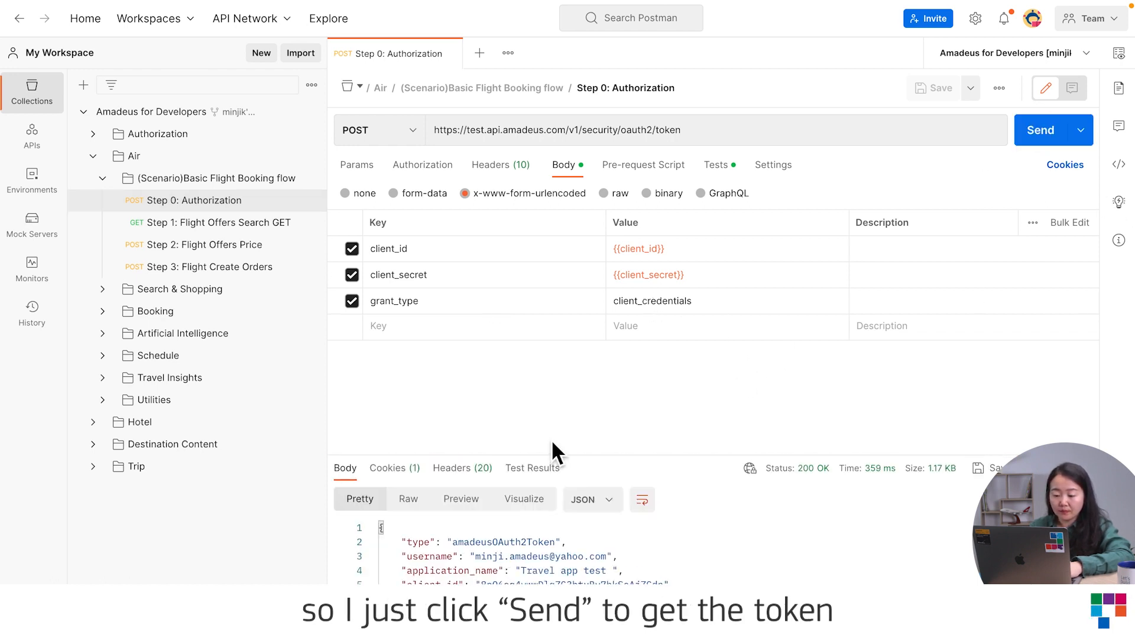
pyautogui.click(218, 222)
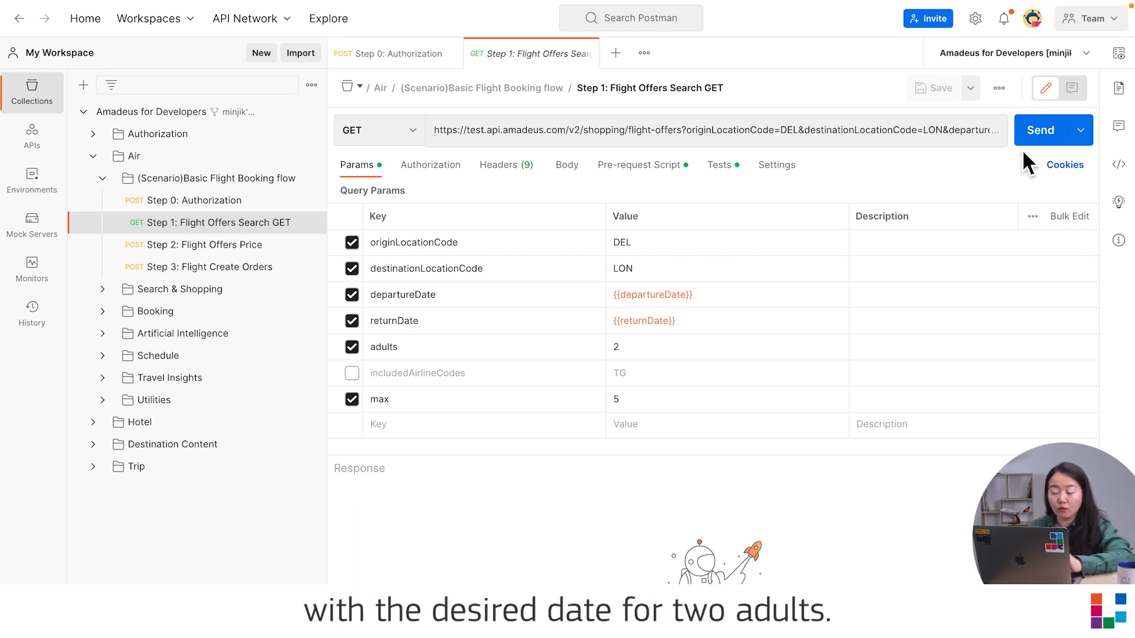
# Send the flight offers search for a 200 OK with five DEL to LON offers, response pane enlarged
pyautogui.click(1041, 130)
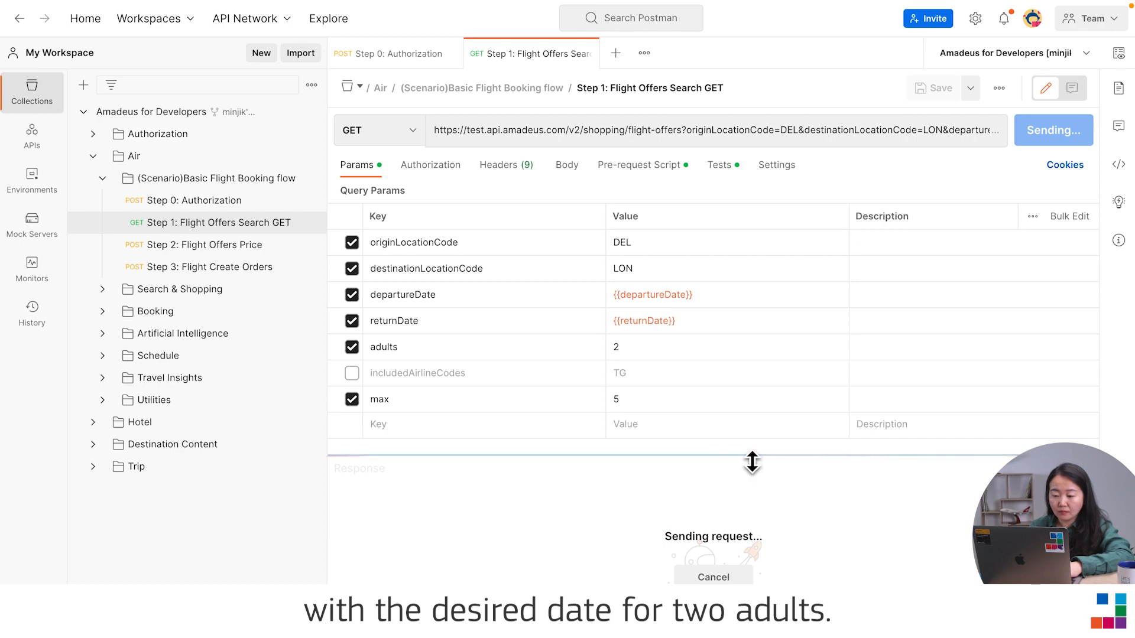
pyautogui.moveTo(753, 462); pyautogui.dragTo(756, 319)
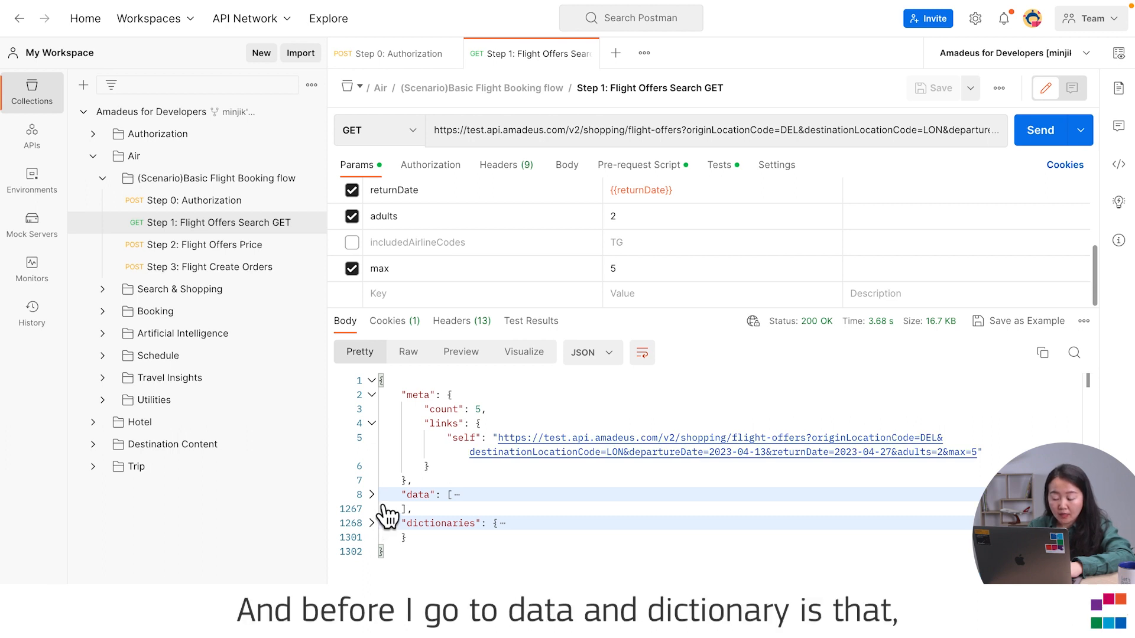
pyautogui.moveTo(389, 543)
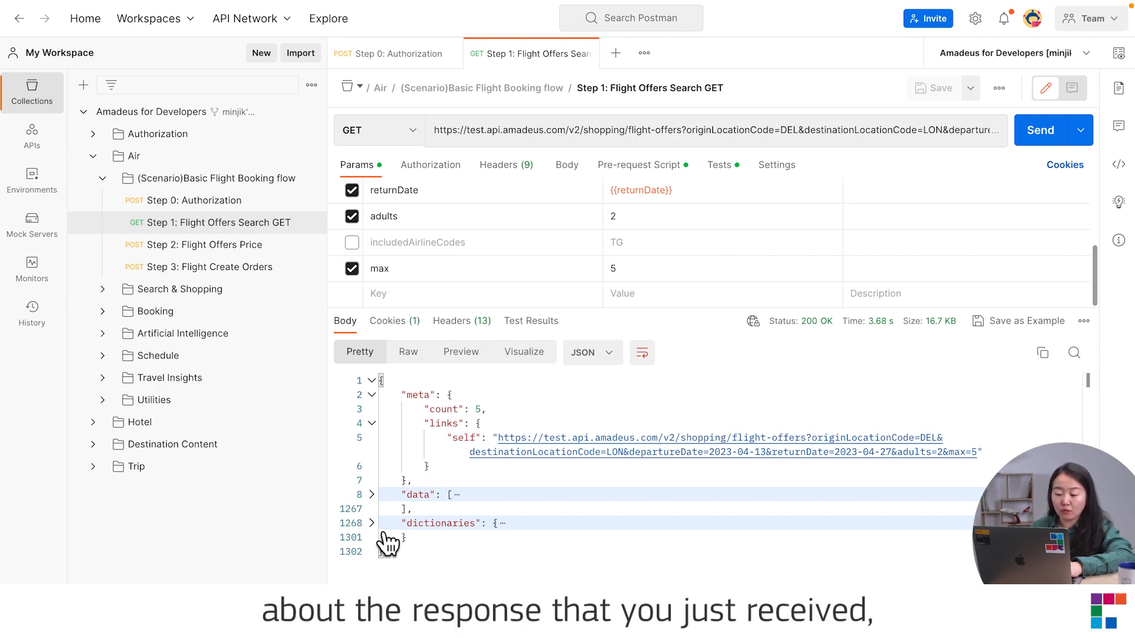
# Expand the dictionaries and data sections to review the offers' IDs and itineraries
pyautogui.click(371, 523)
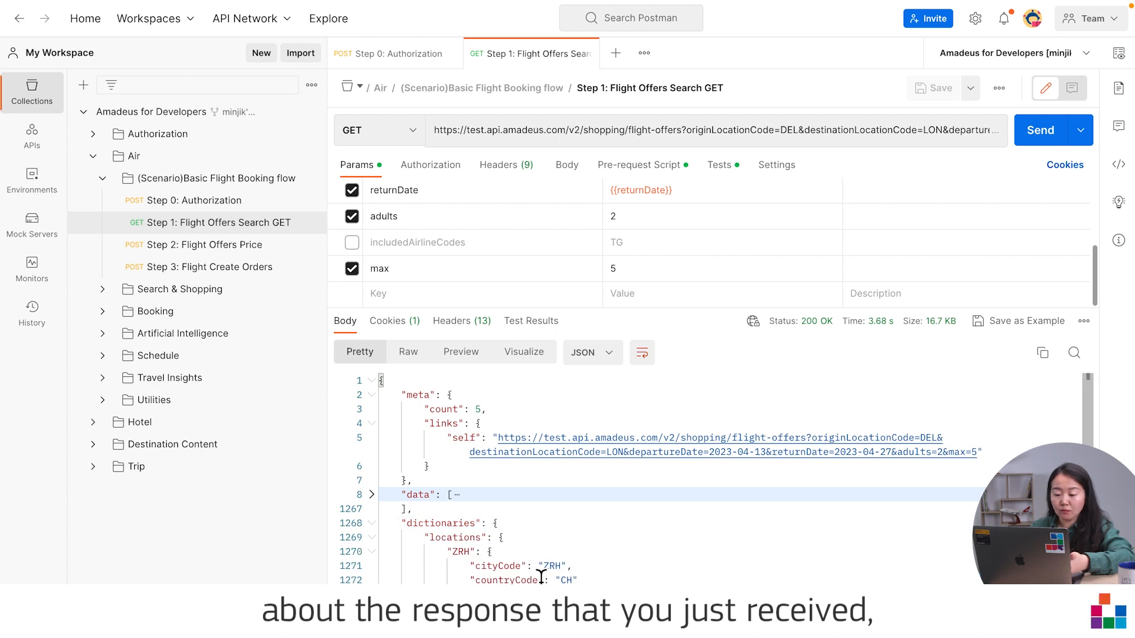
pyautogui.scroll(-3)
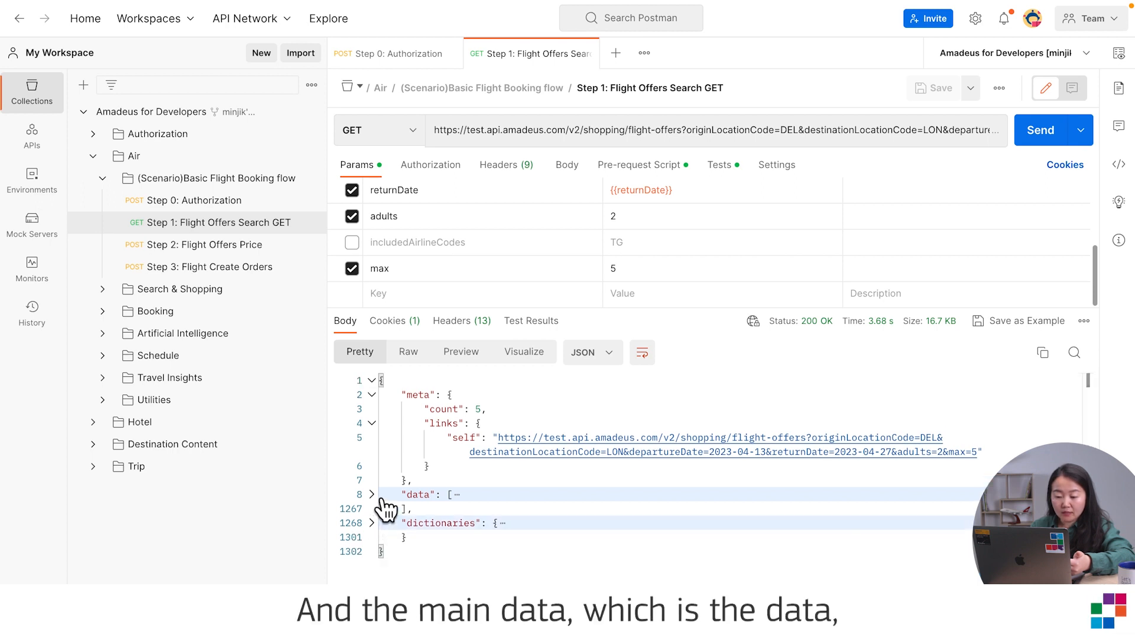
pyautogui.click(371, 495)
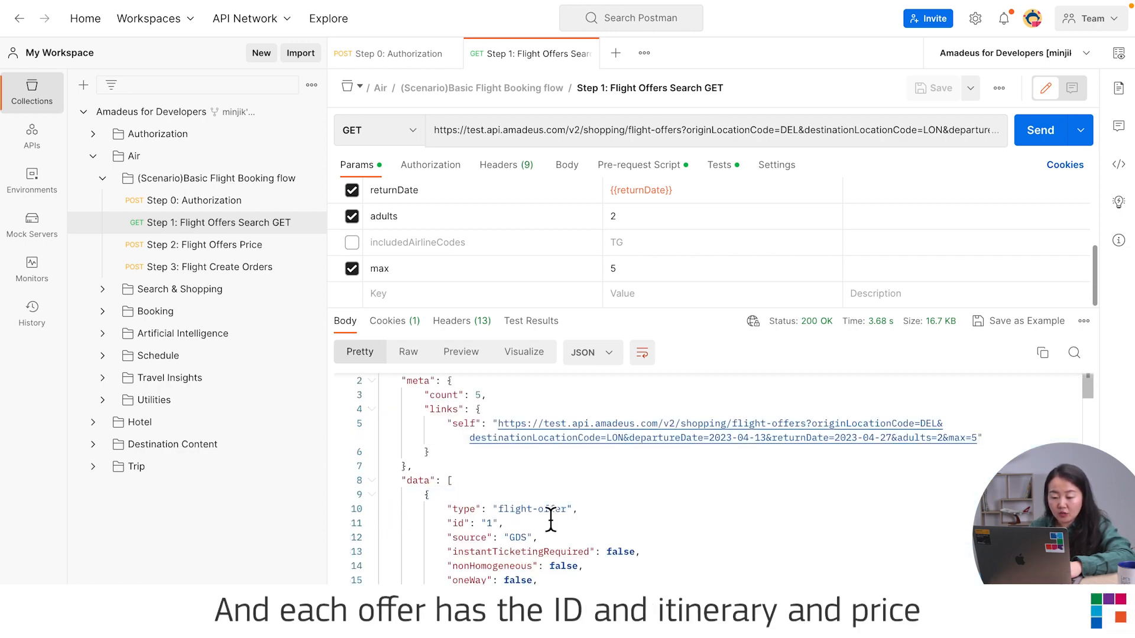
pyautogui.scroll(-3)
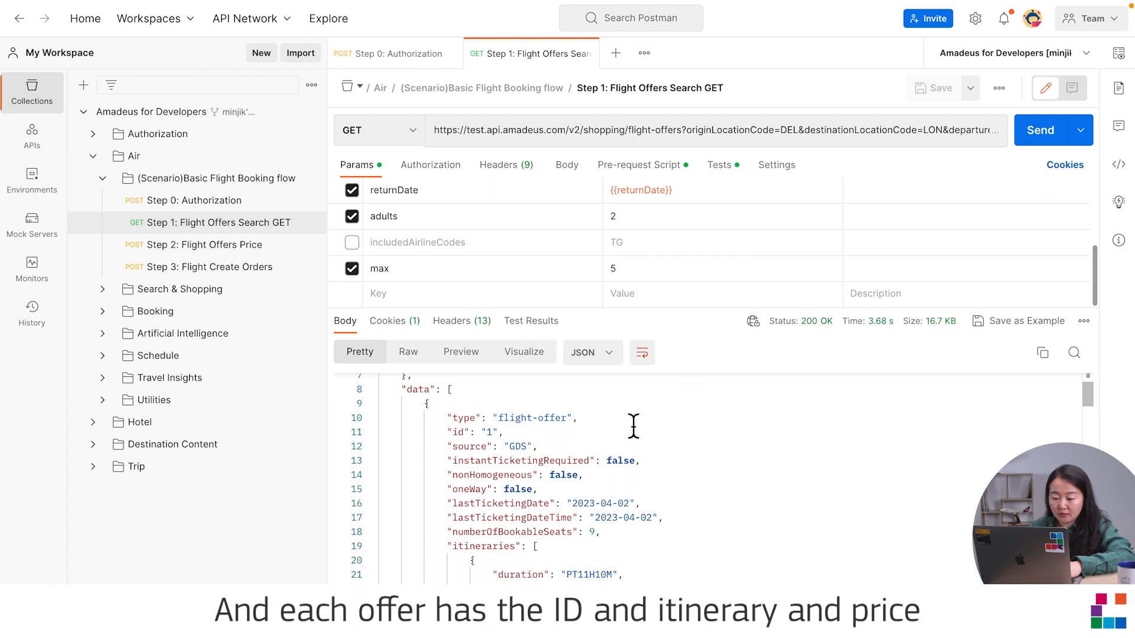
pyautogui.scroll(-3)
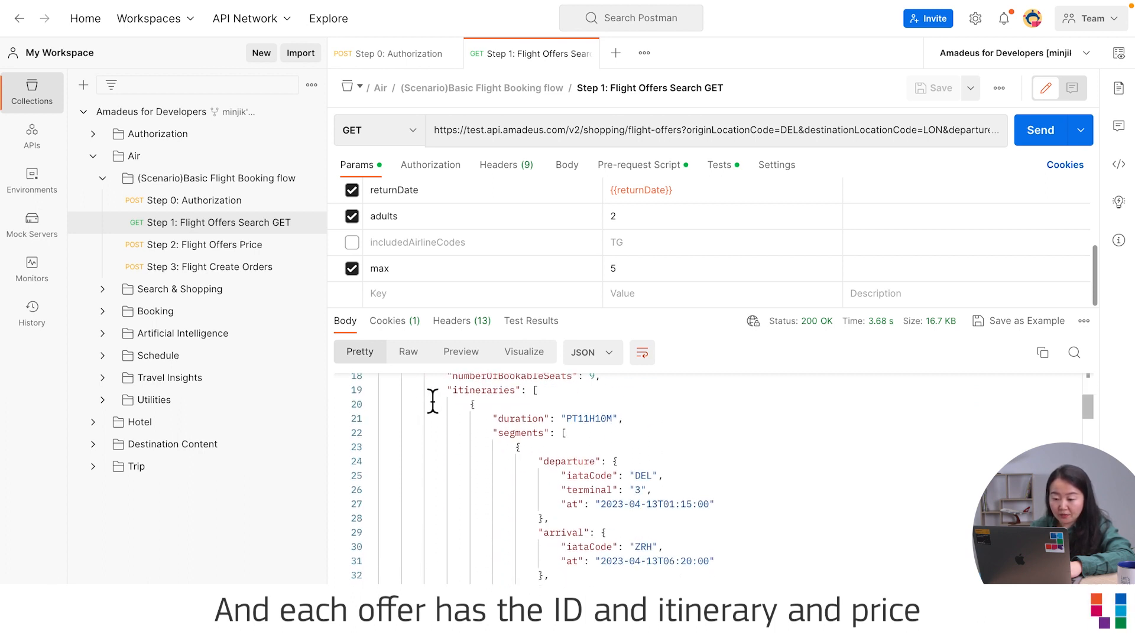
# Fold the itineraries to review price and traveler pricing, then collapse the data array
pyautogui.click(371, 390)
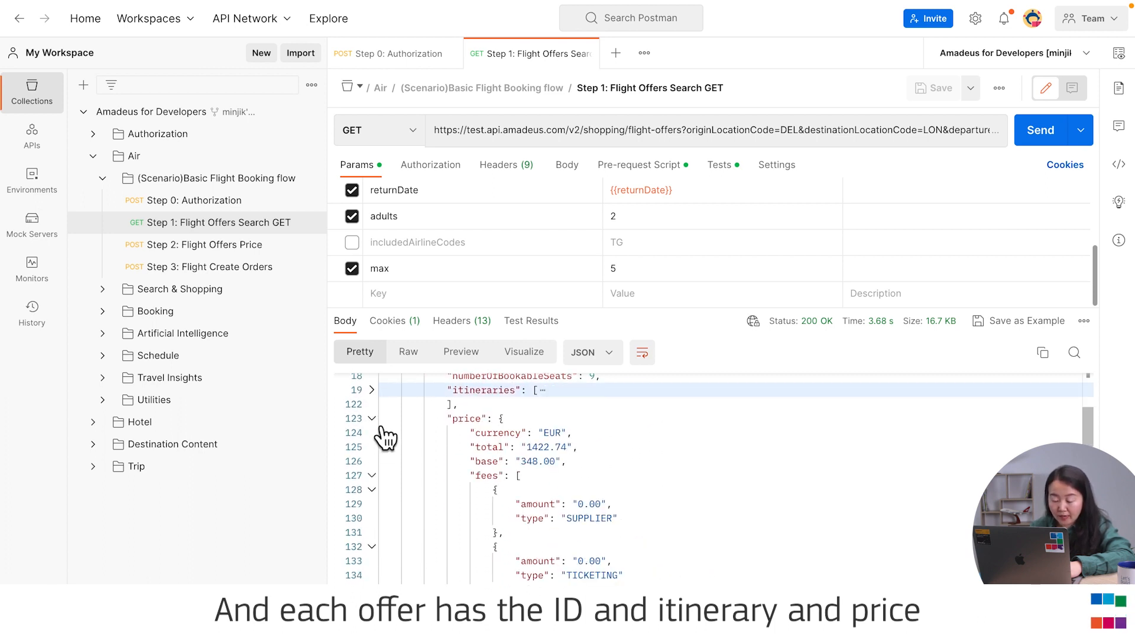
pyautogui.scroll(-3)
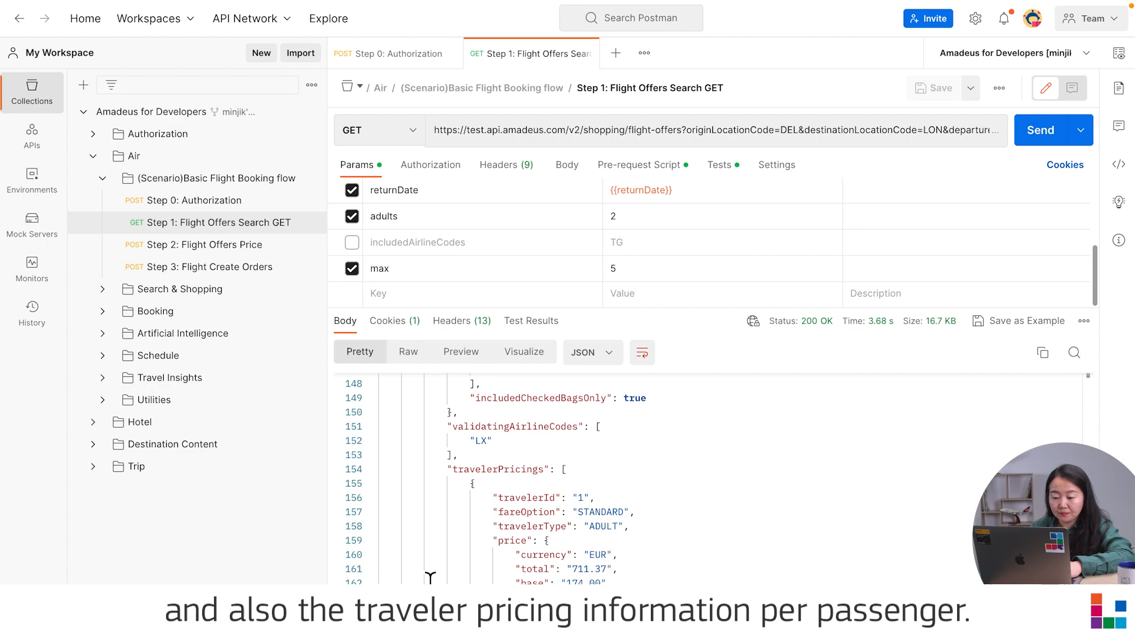
pyautogui.scroll(-3)
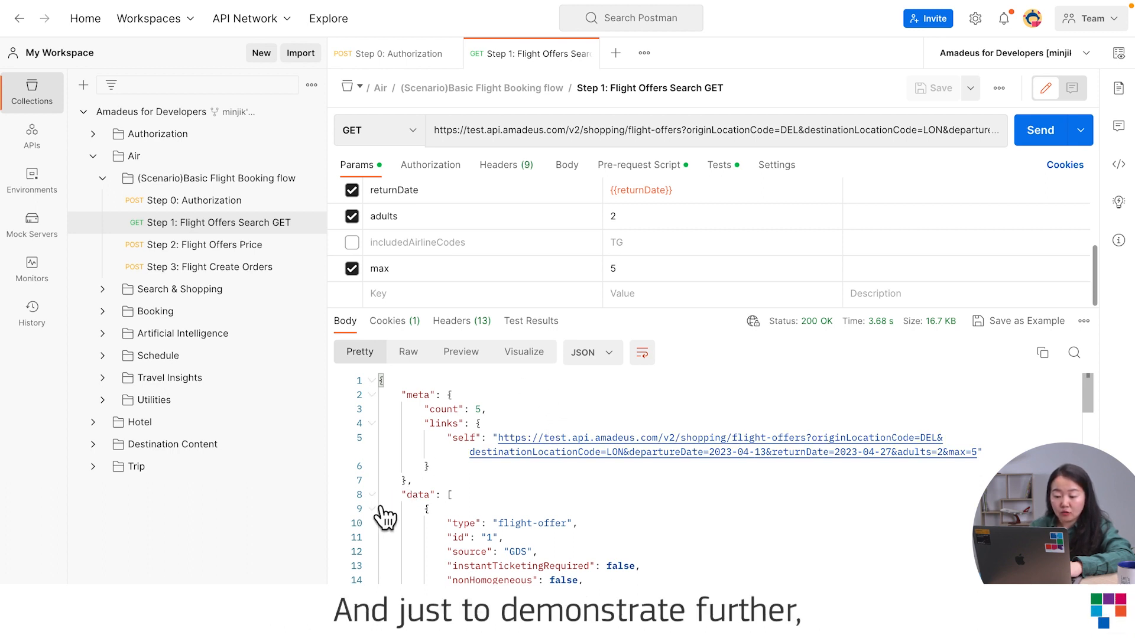
pyautogui.click(371, 494)
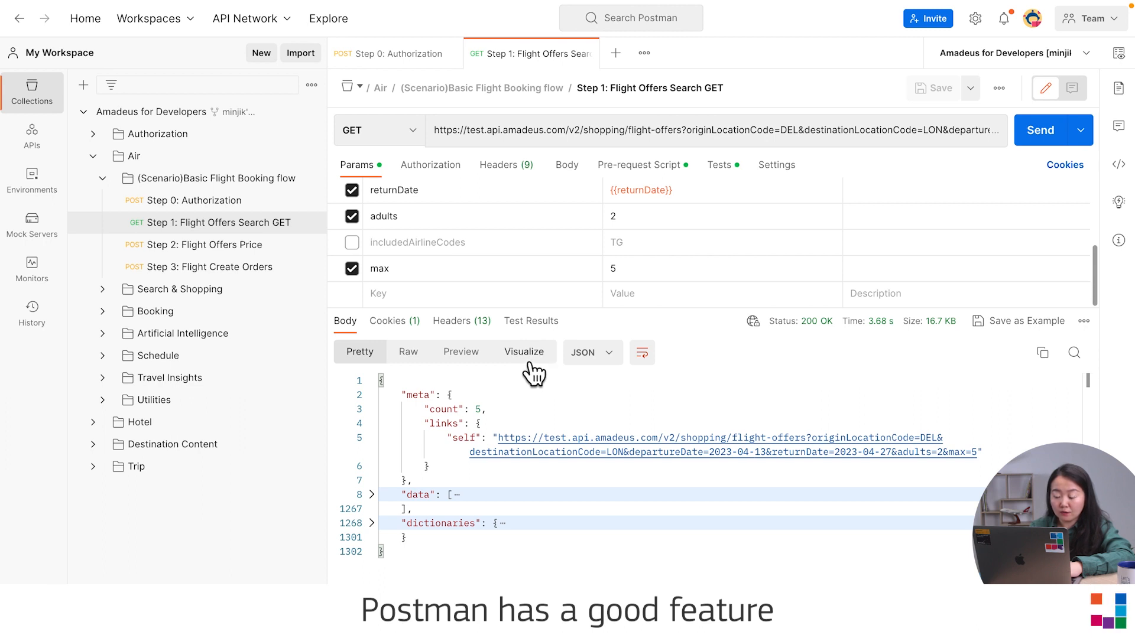
# Visualize the search response as a table of offer 1's segments and traveler amounts
pyautogui.click(524, 353)
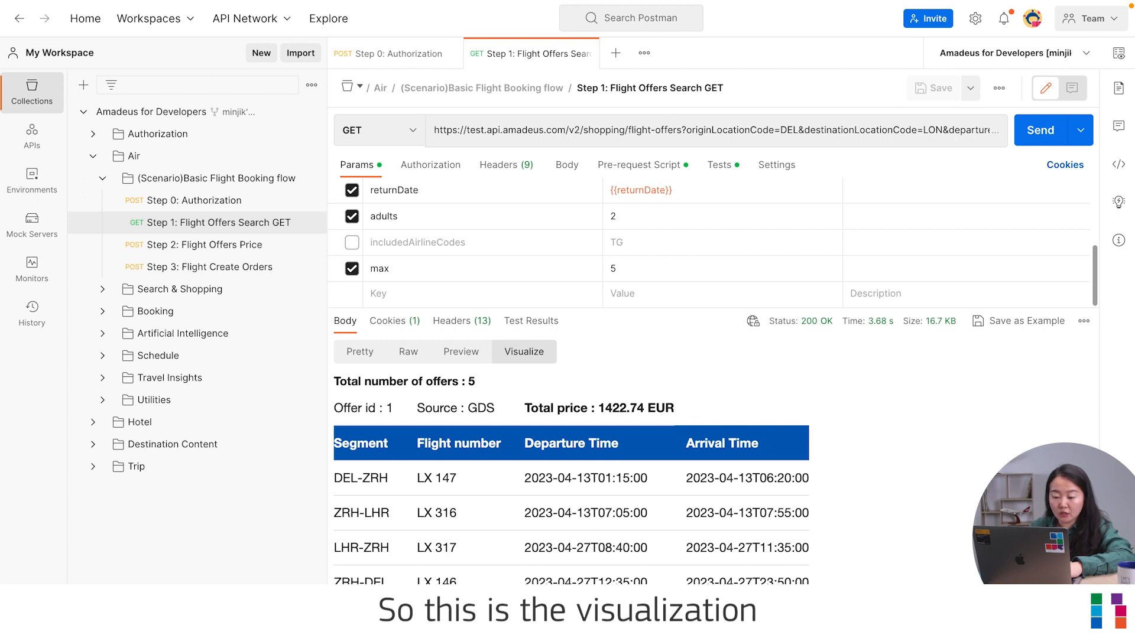
pyautogui.moveTo(383, 508)
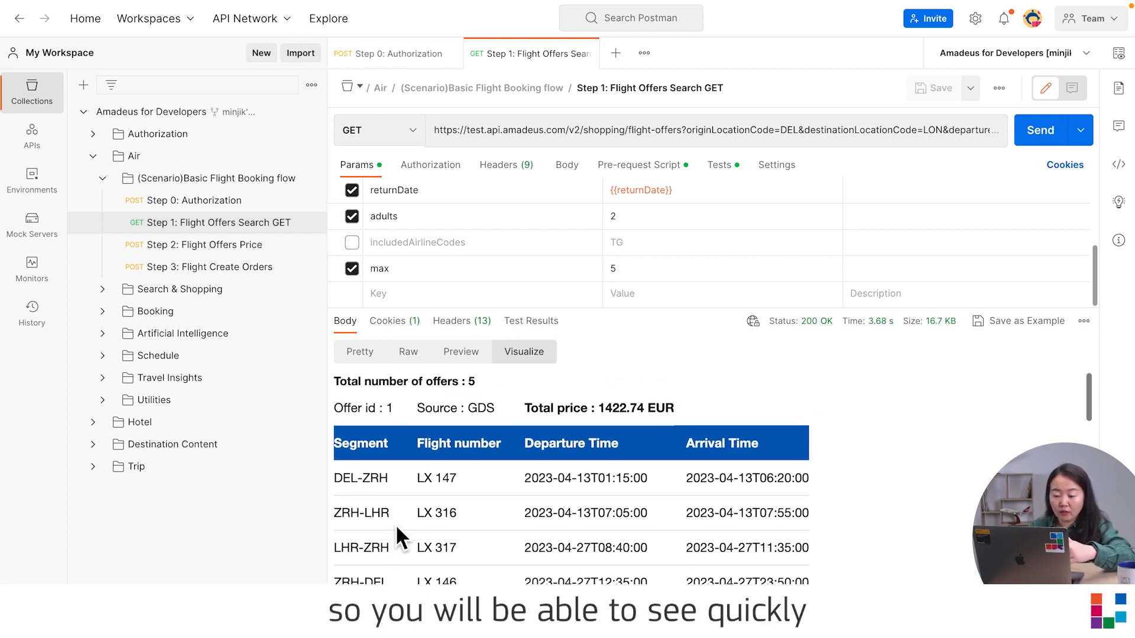
pyautogui.scroll(-3)
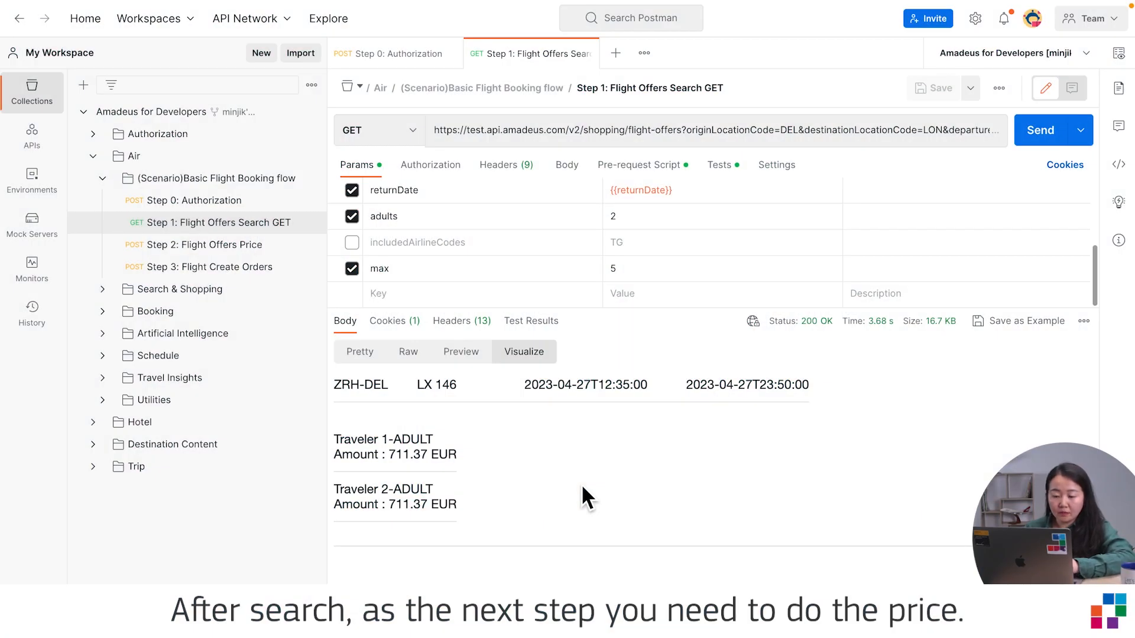
pyautogui.click(205, 243)
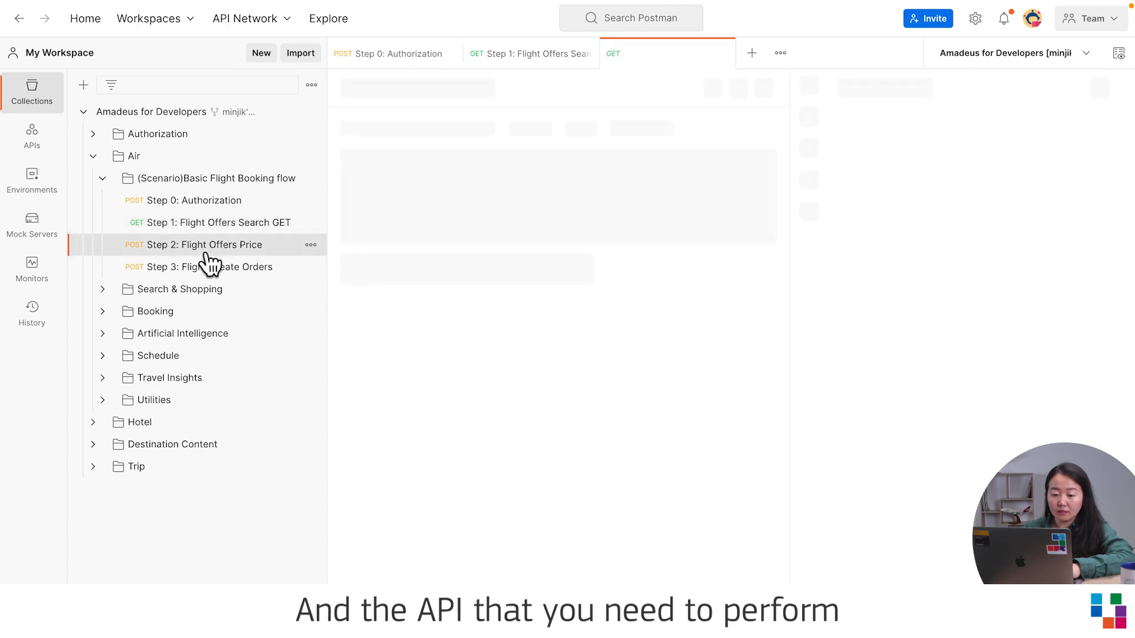
# Review Step 2's body using the flightOffer_data variable, checking offer 1 in Step 1
pyautogui.click(204, 244)
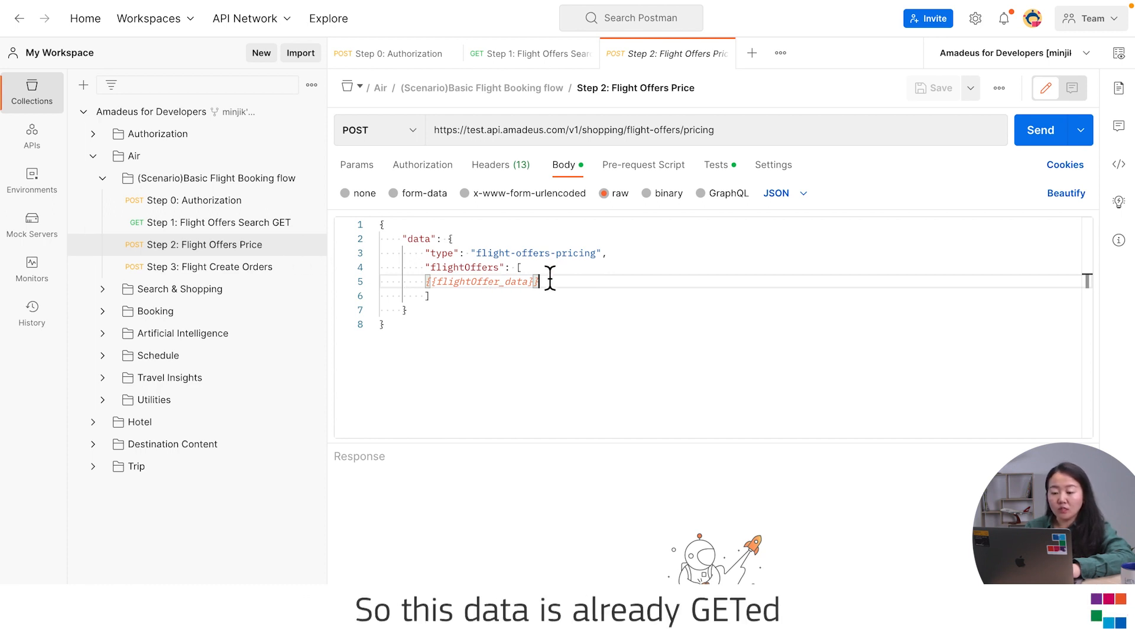
pyautogui.click(531, 53)
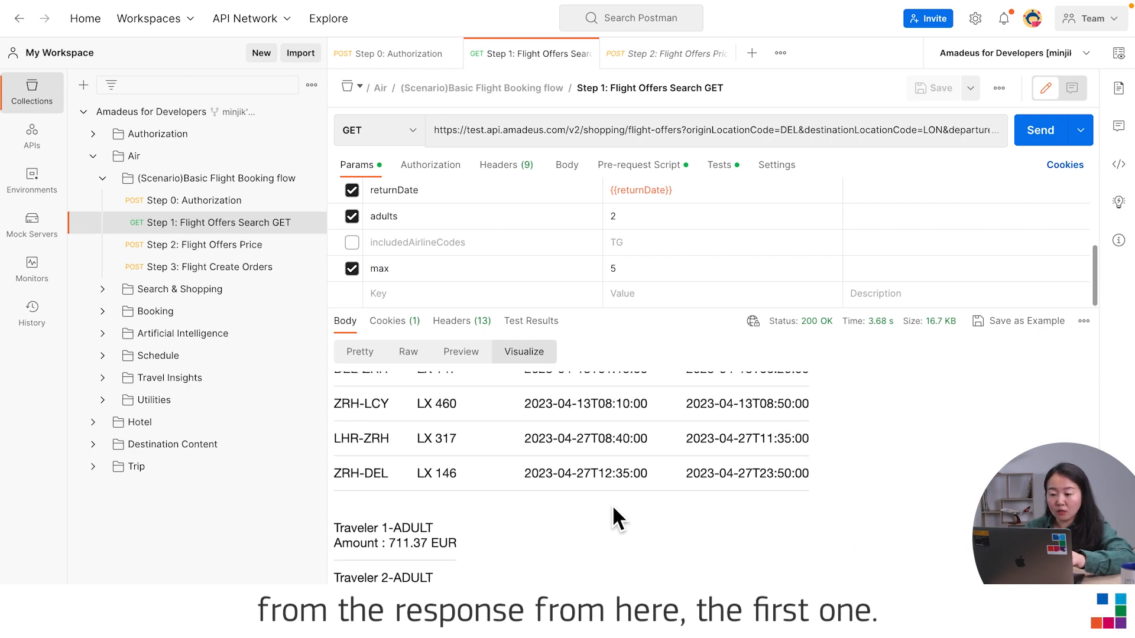
pyautogui.click(719, 165)
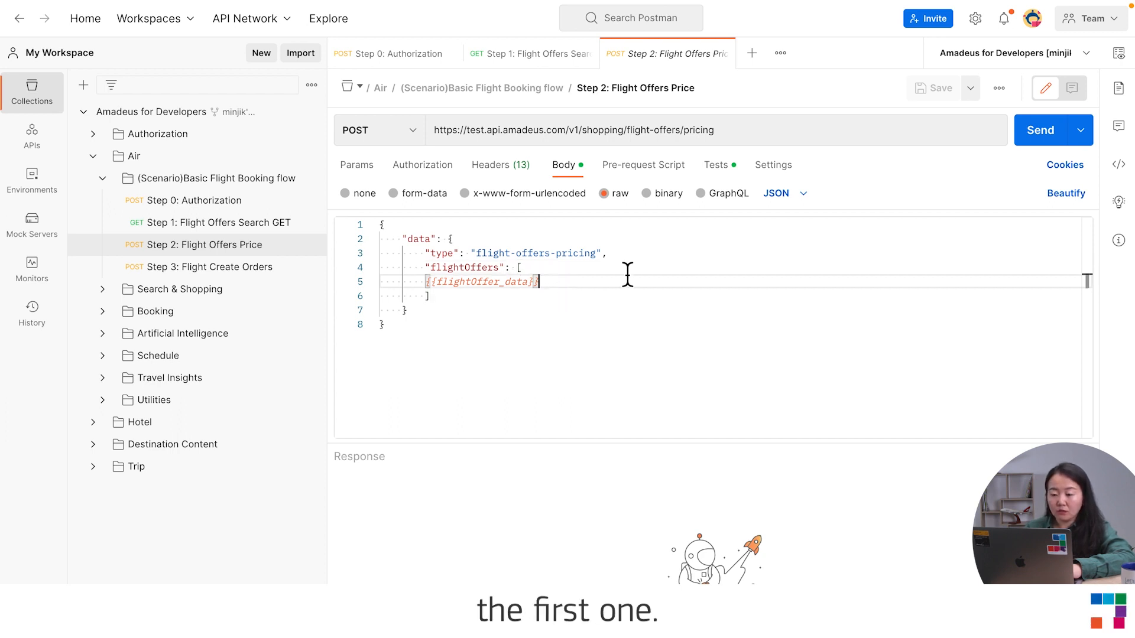
pyautogui.moveTo(1049, 149)
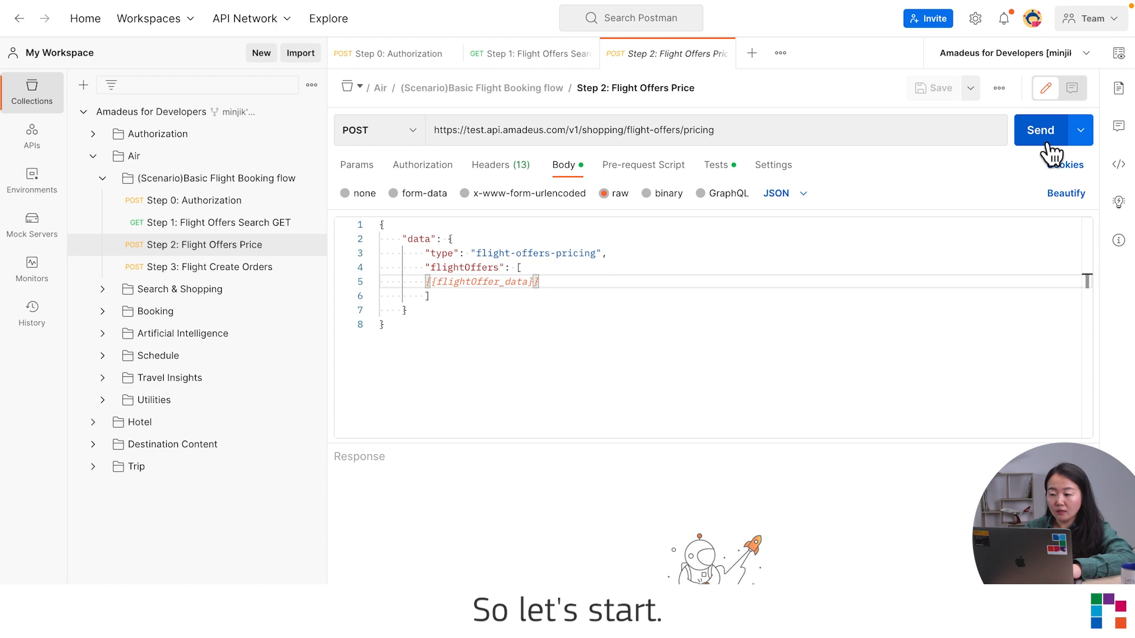
# Send the Flight Offers Price POST for a 200 OK priced offer with booking requirements
pyautogui.click(1041, 130)
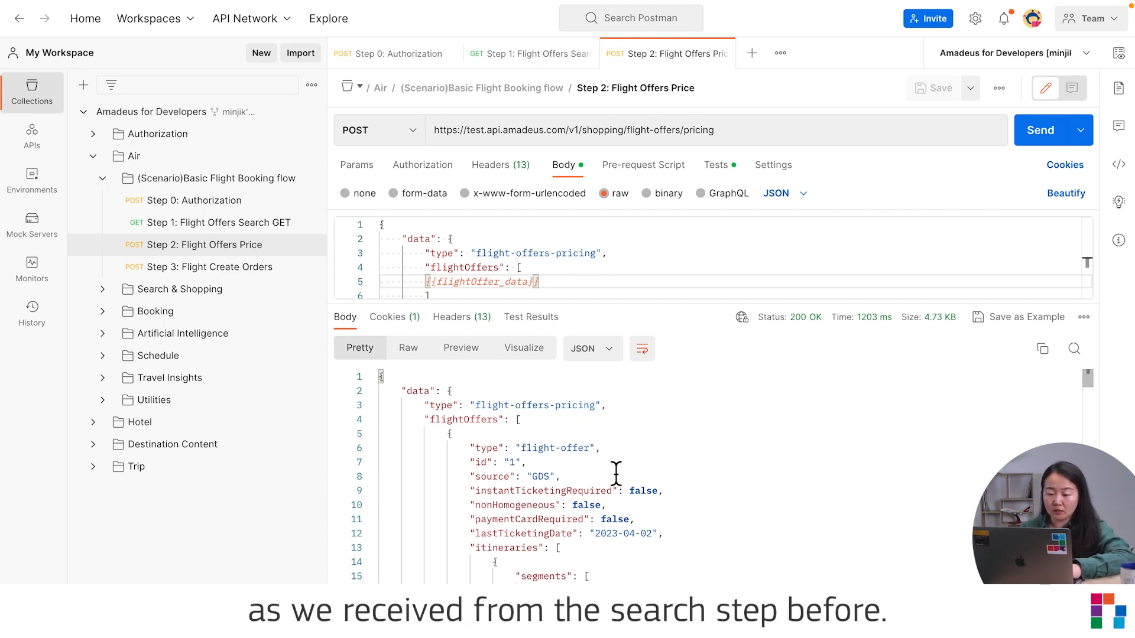
pyautogui.scroll(-3)
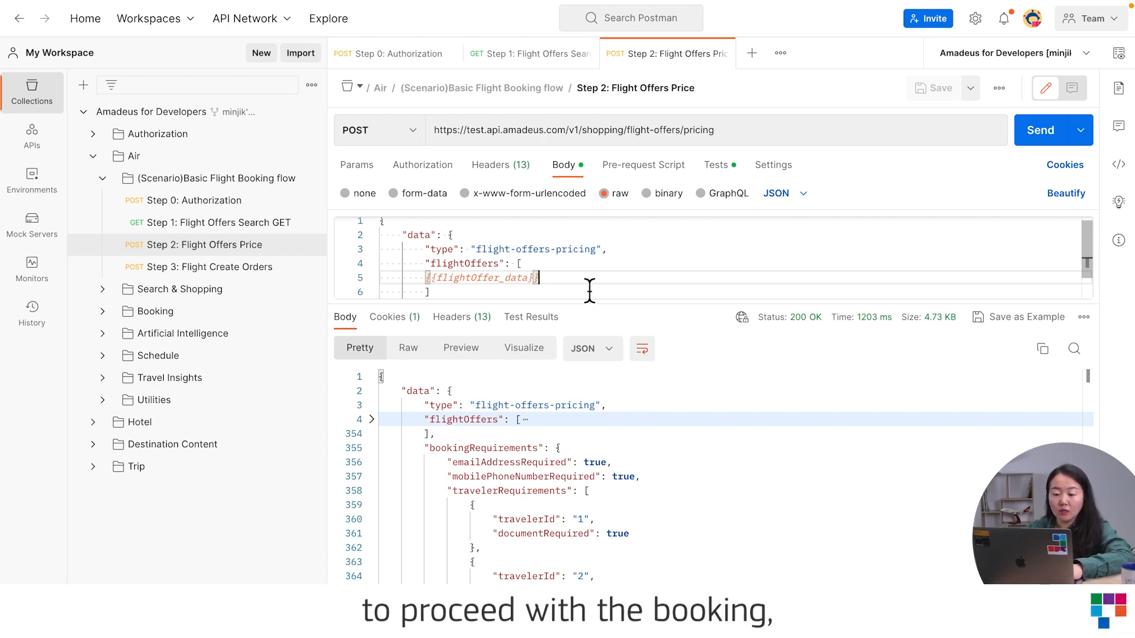
# Review Step 3's body: priced-offer variable, two travelers, remarks, ticketing agreement and contacts
pyautogui.click(210, 266)
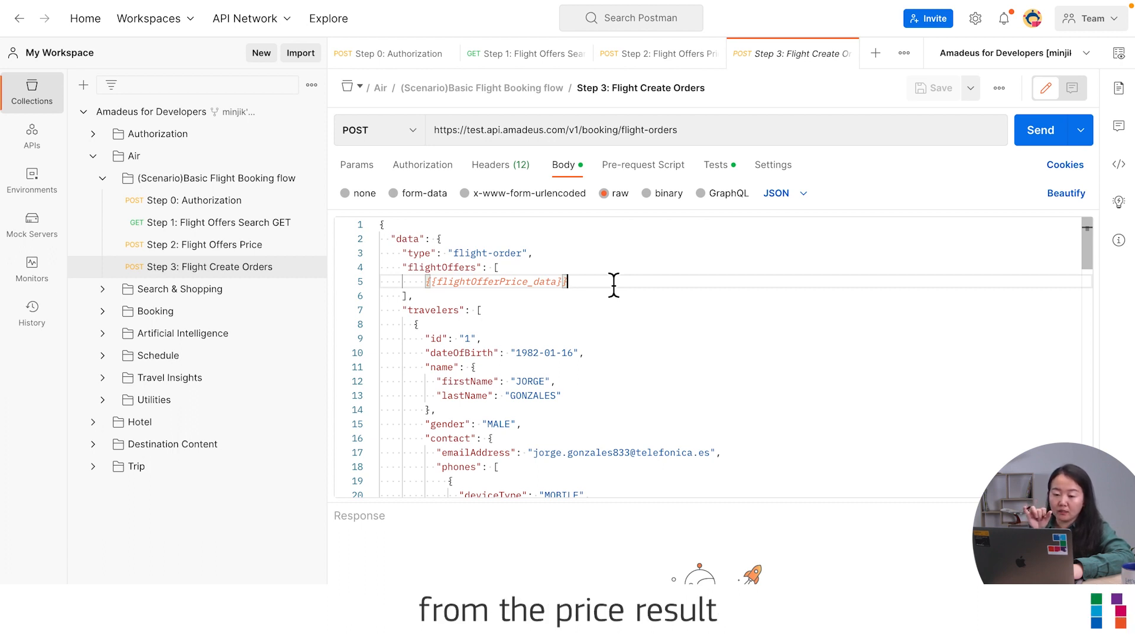
pyautogui.moveTo(631, 290)
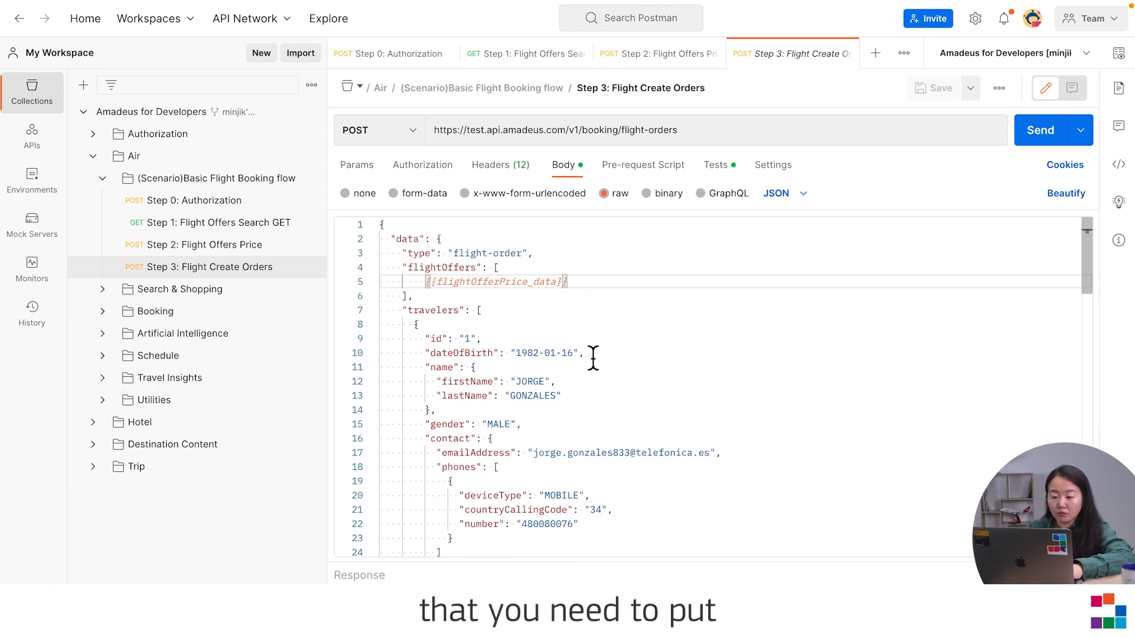
pyautogui.moveTo(602, 328)
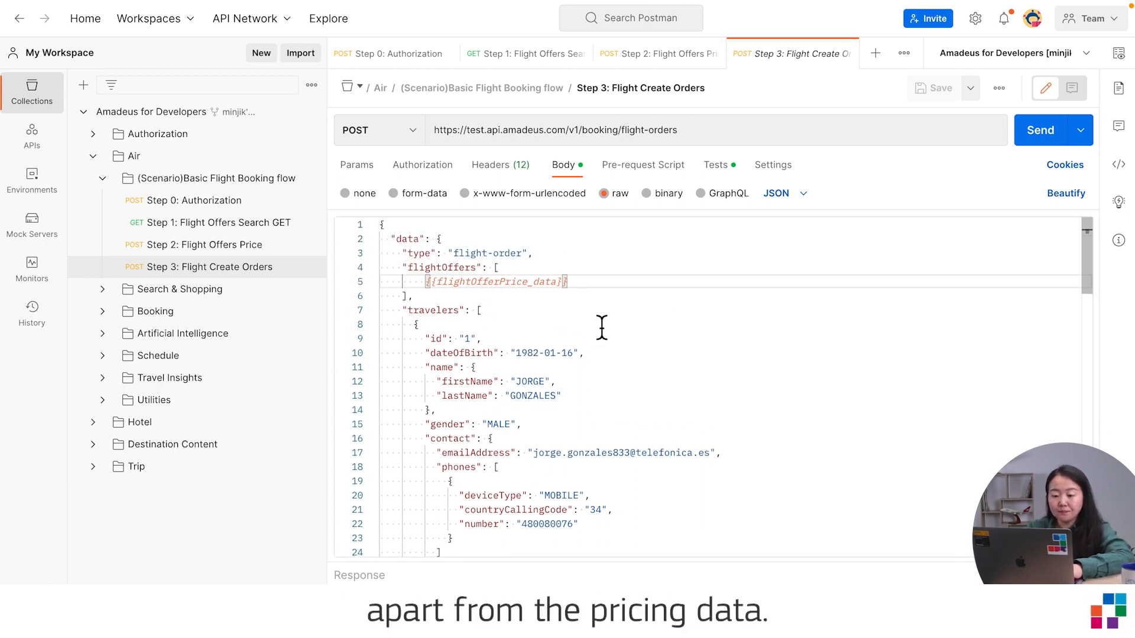
pyautogui.scroll(-3)
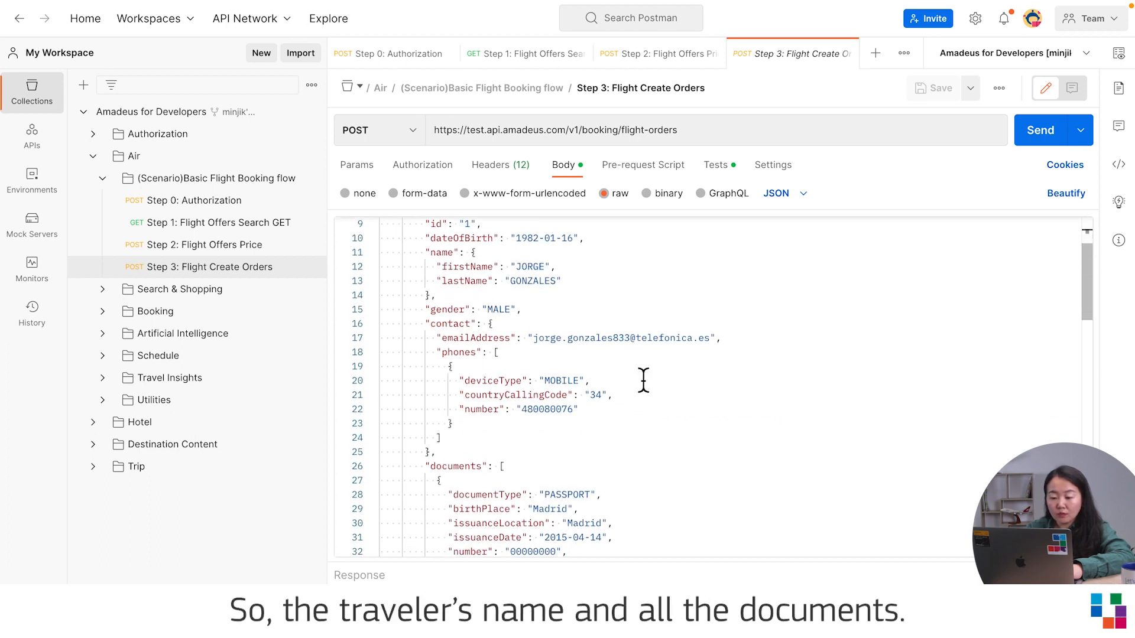
pyautogui.scroll(-3)
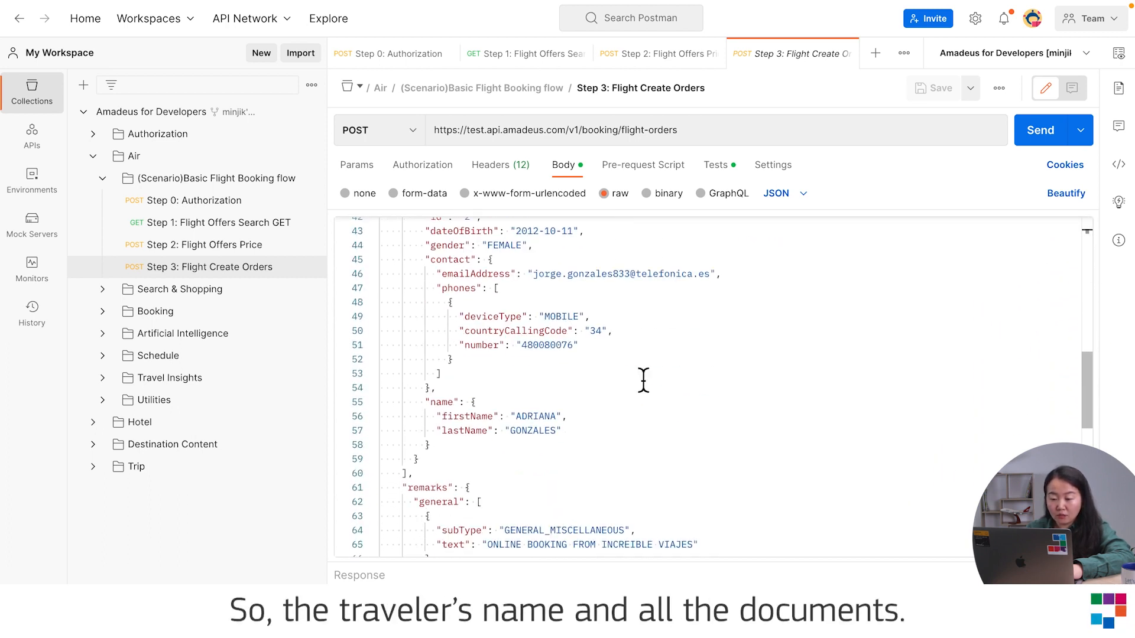
pyautogui.scroll(-3)
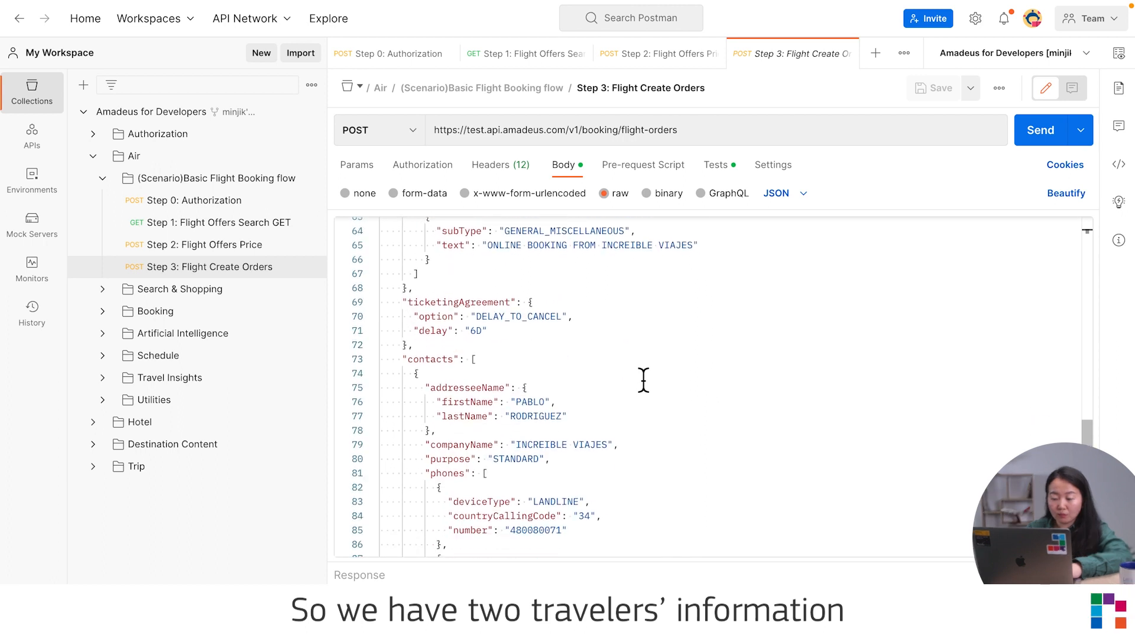
pyautogui.scroll(-3)
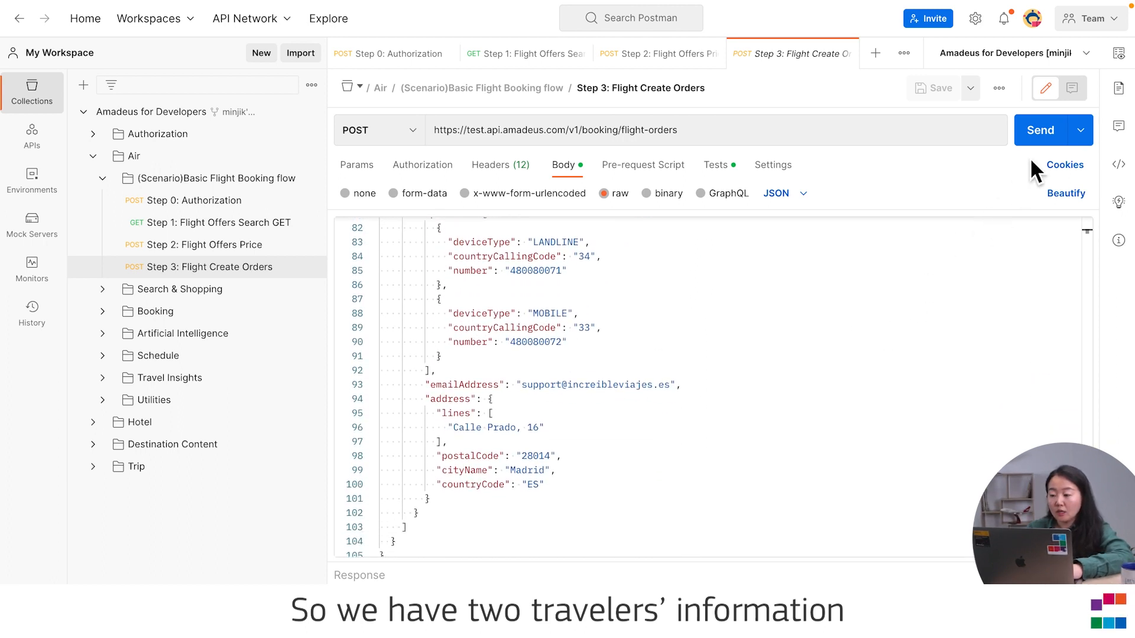
# Send Flight Create Orders for a 201 Created order echoing offer, travelers, remarks and contacts
pyautogui.click(1041, 130)
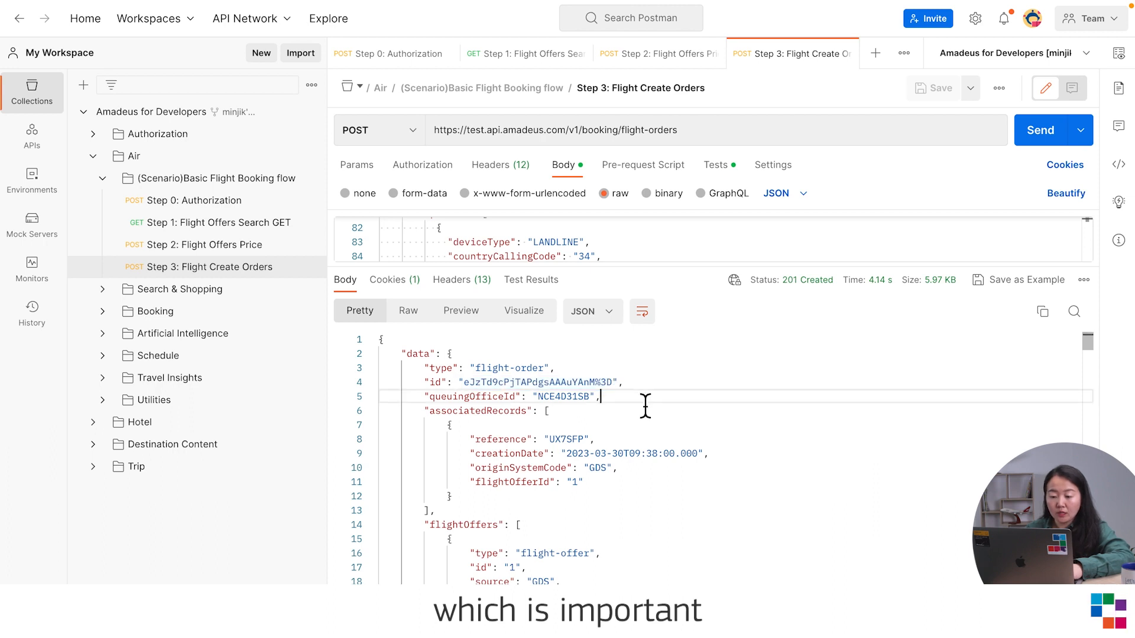
pyautogui.scroll(-3)
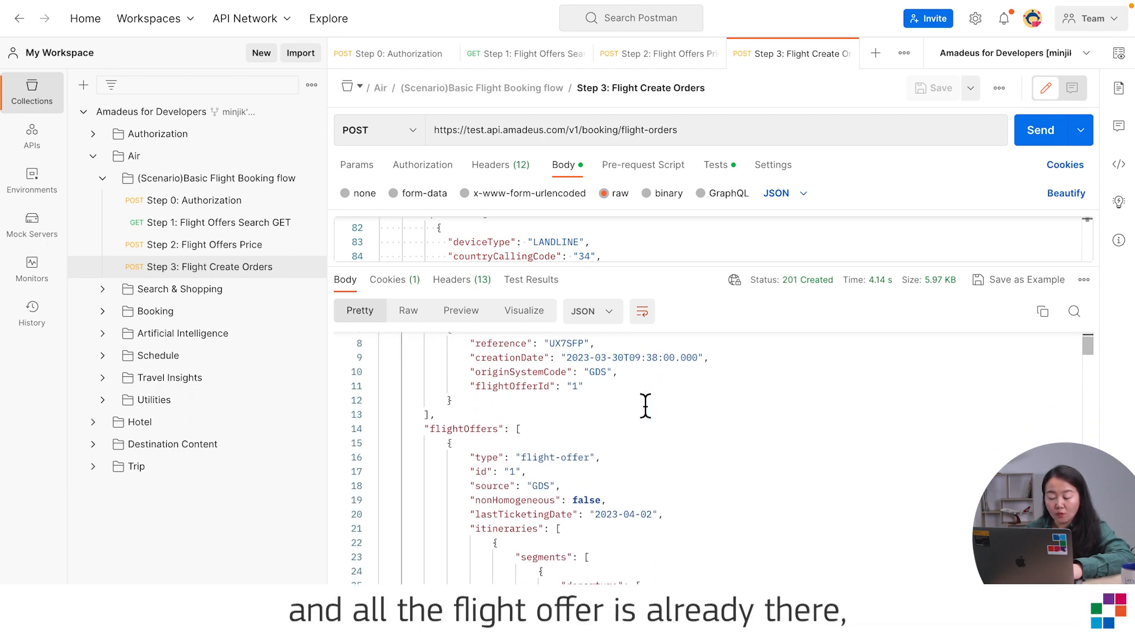
pyautogui.click(372, 415)
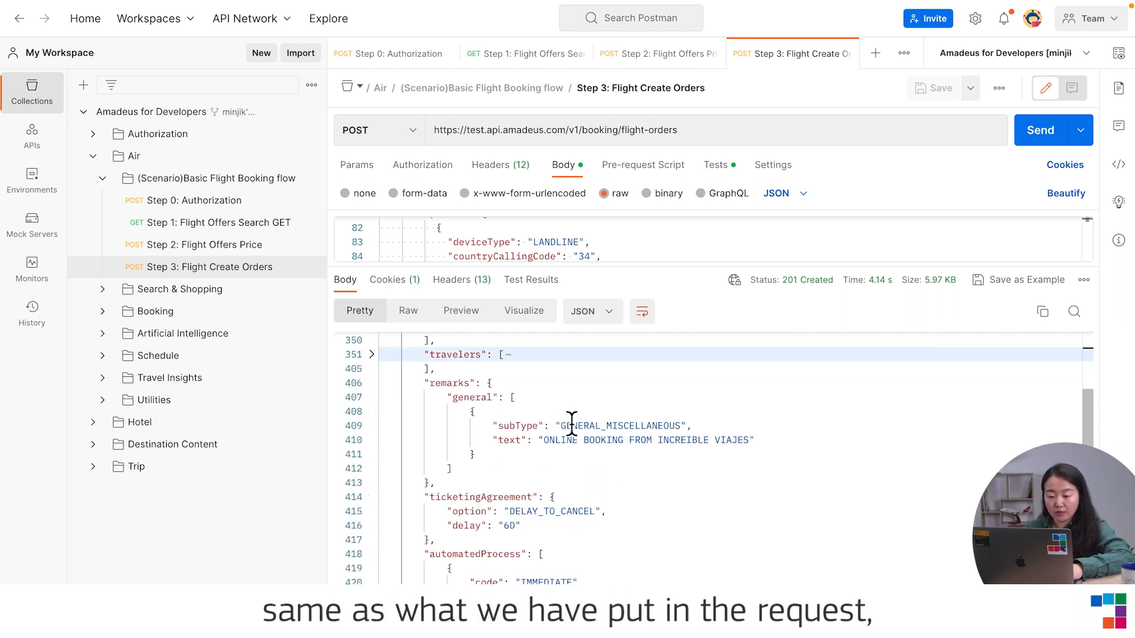
pyautogui.scroll(-3)
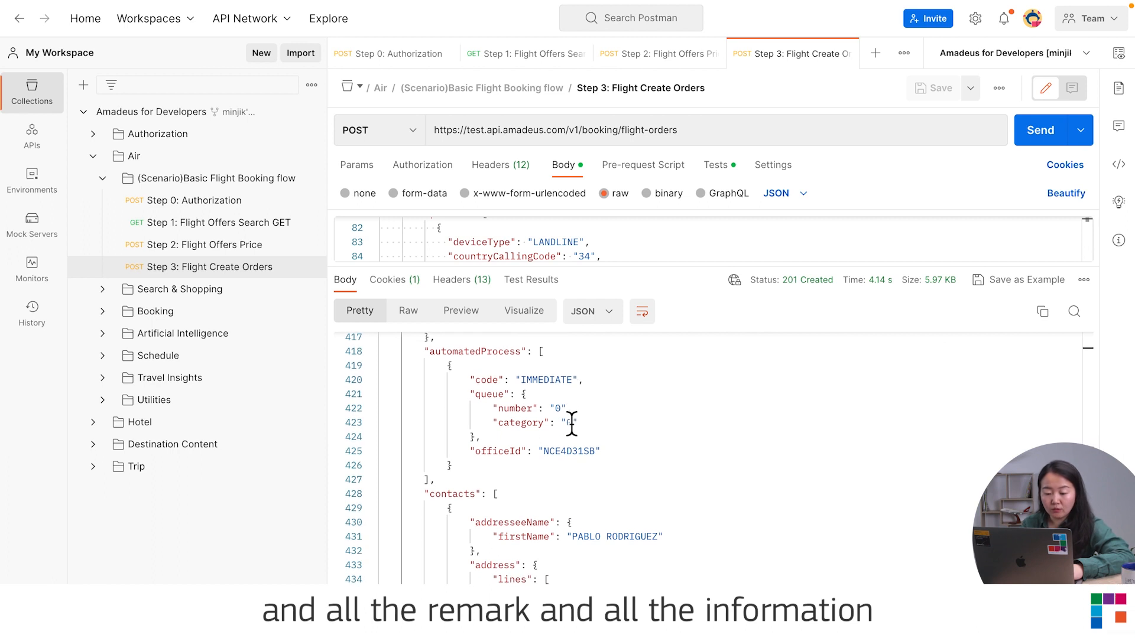
pyautogui.scroll(-3)
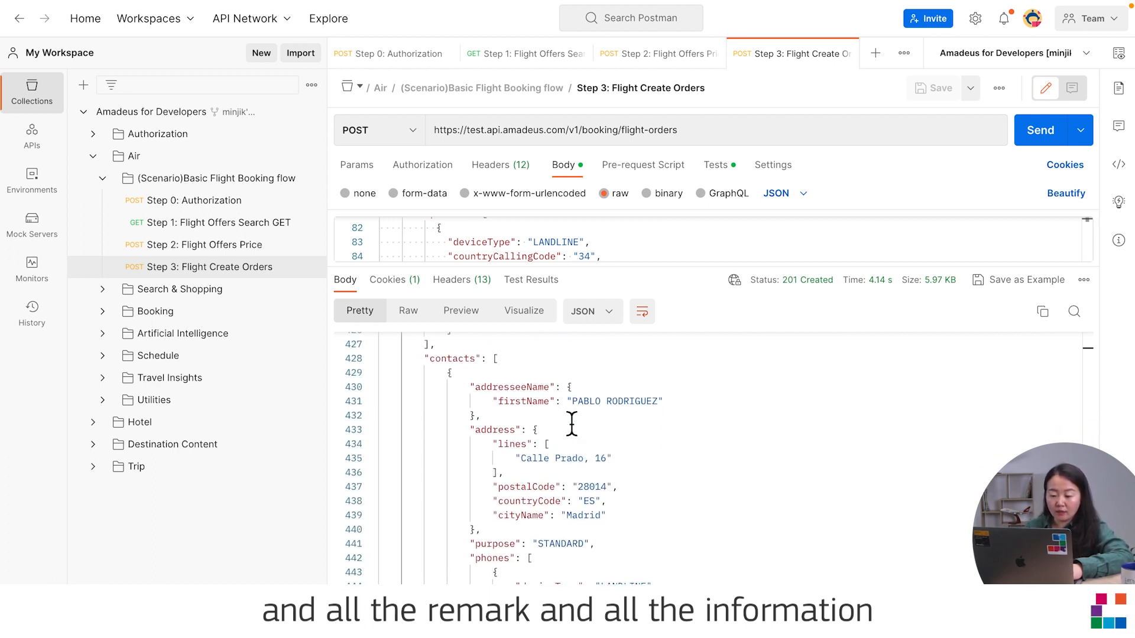
pyautogui.scroll(-3)
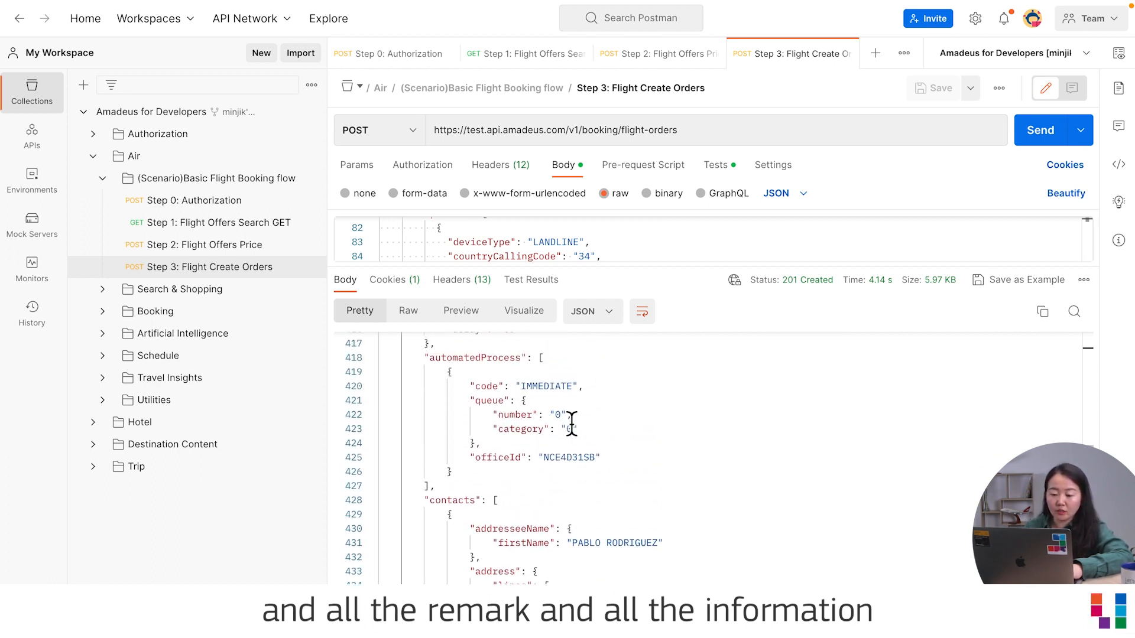